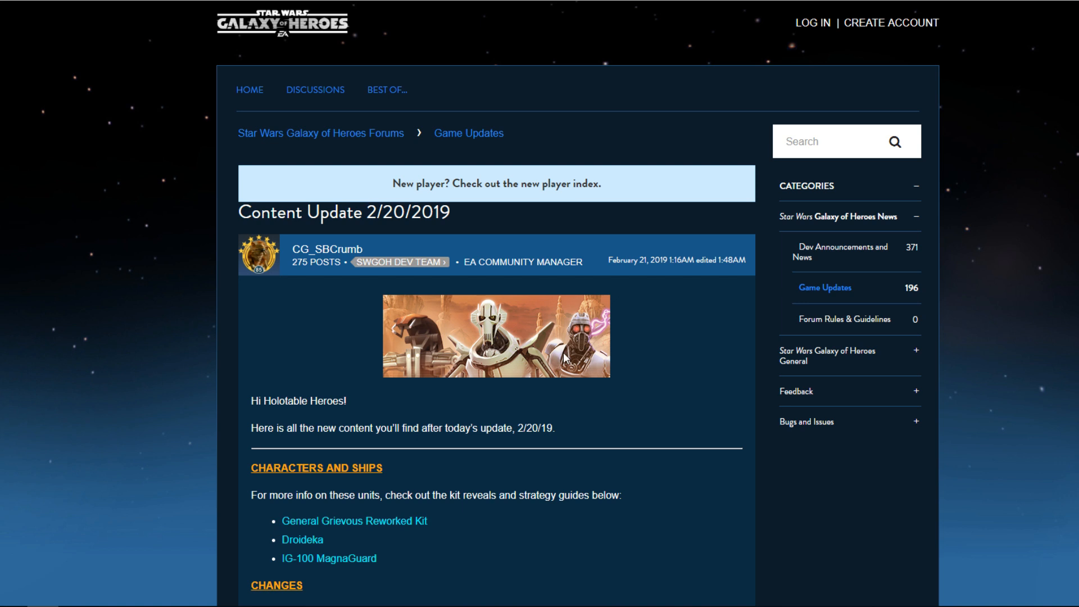
pyautogui.moveTo(605, 365)
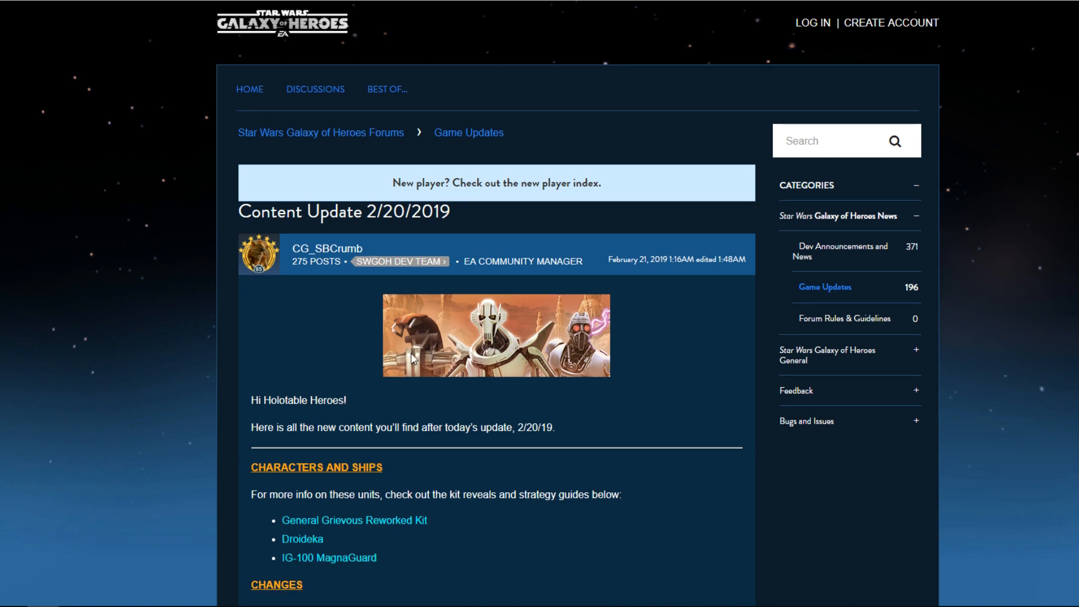
# Scroll the update post down to the Droideka Marquee event and Shard Shuffle heading
pyautogui.scroll(-3)
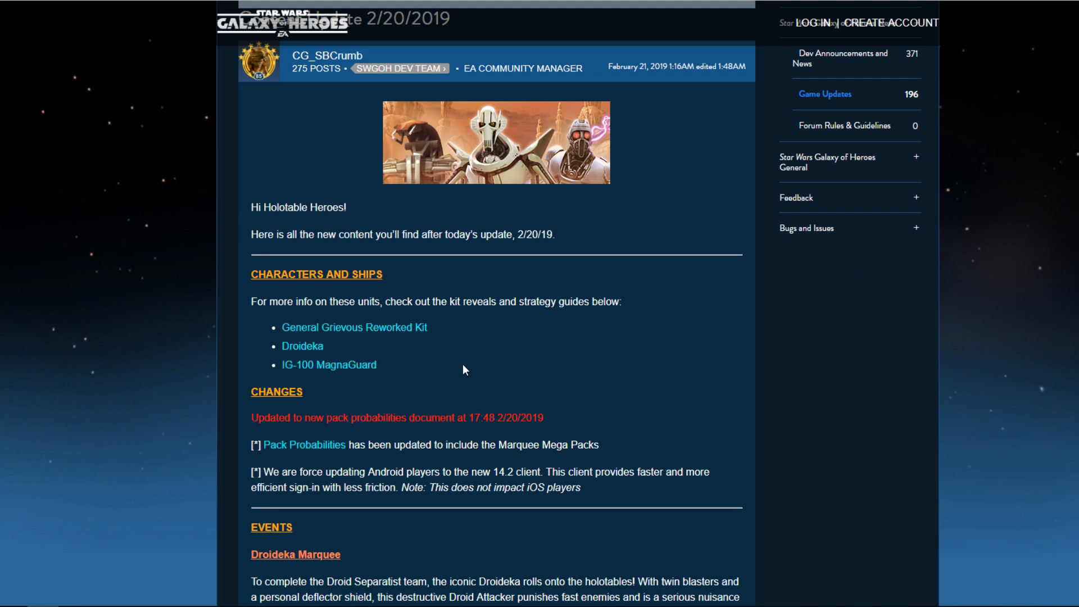
pyautogui.scroll(-3)
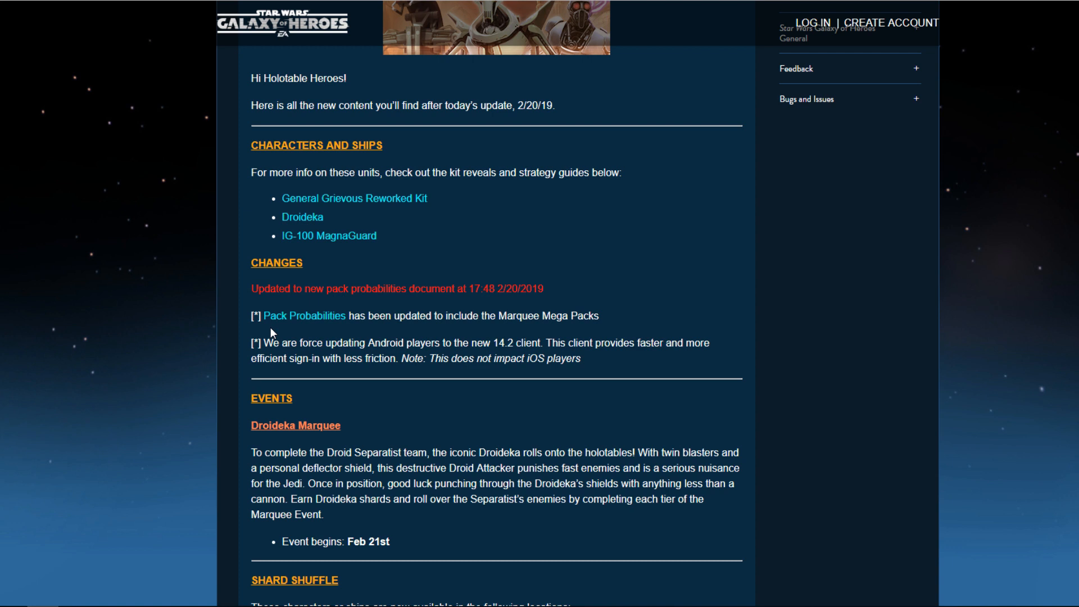
pyautogui.moveTo(303, 325)
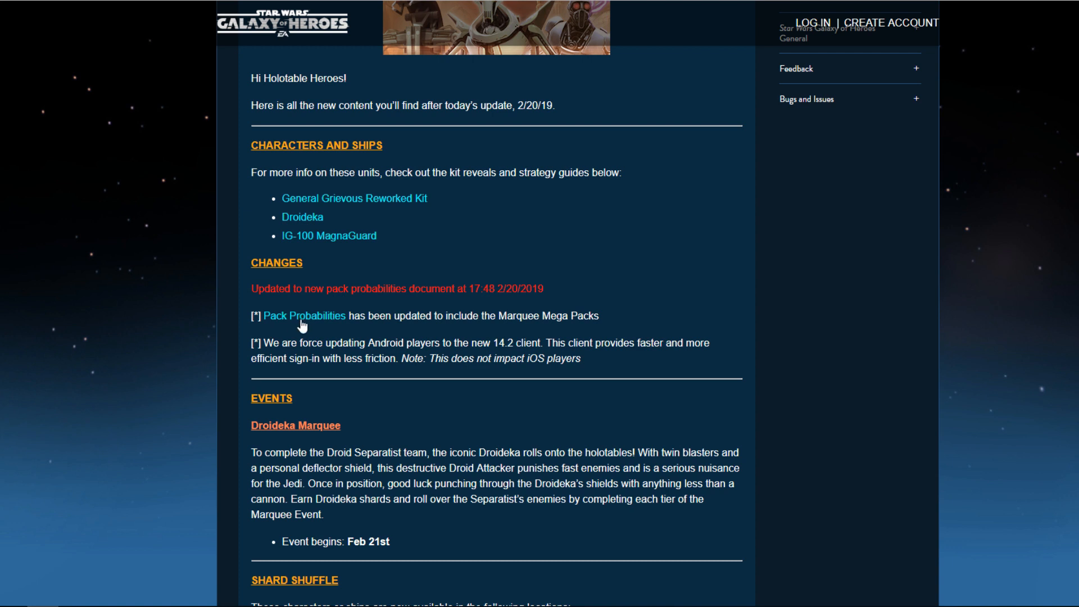
pyautogui.moveTo(494, 329)
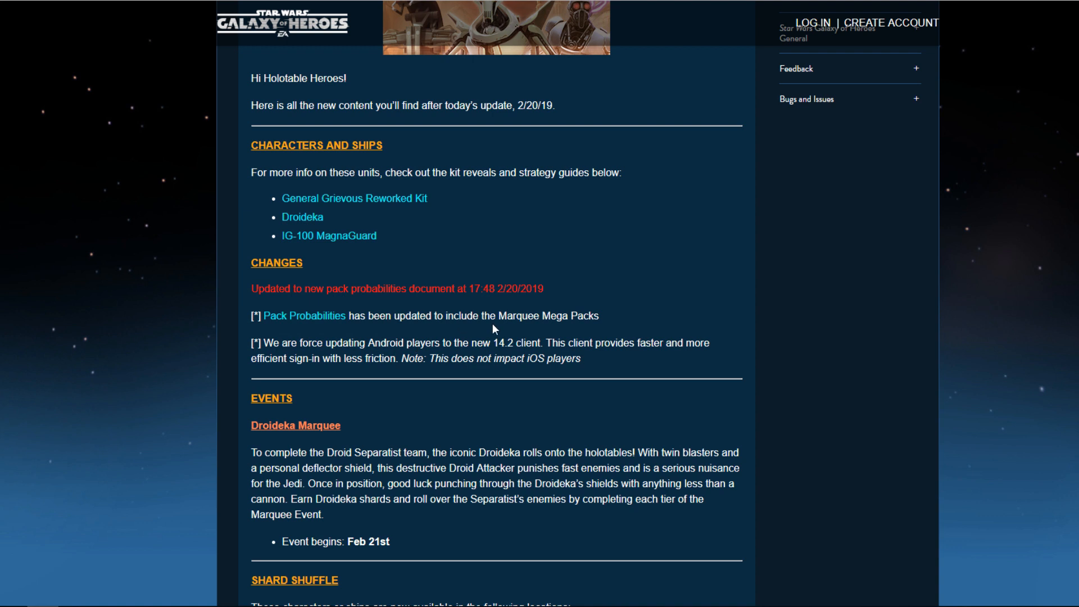
pyautogui.moveTo(500, 341)
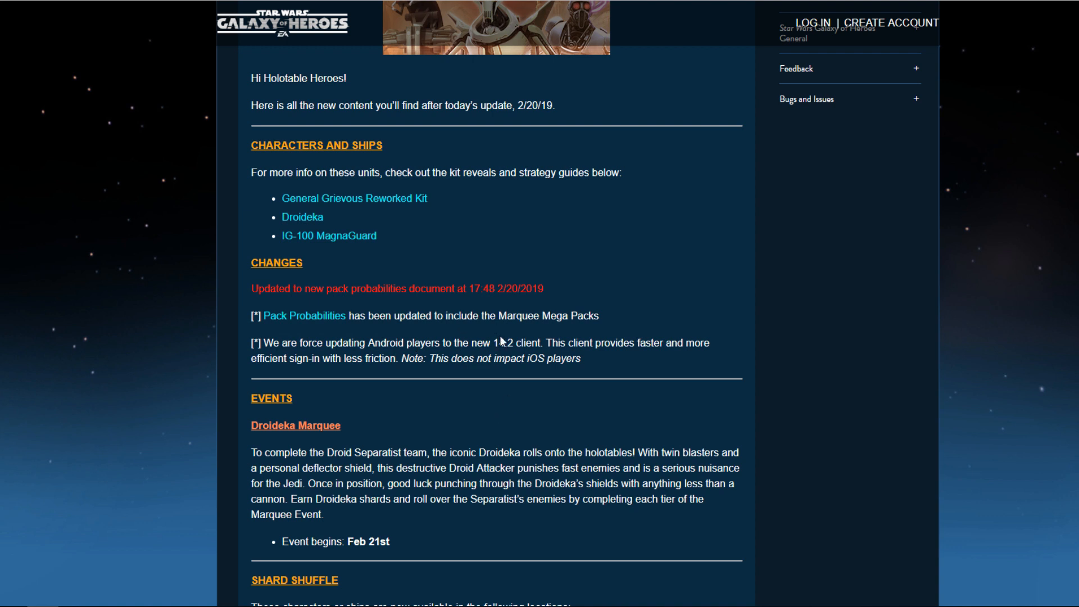
pyautogui.moveTo(767, 375)
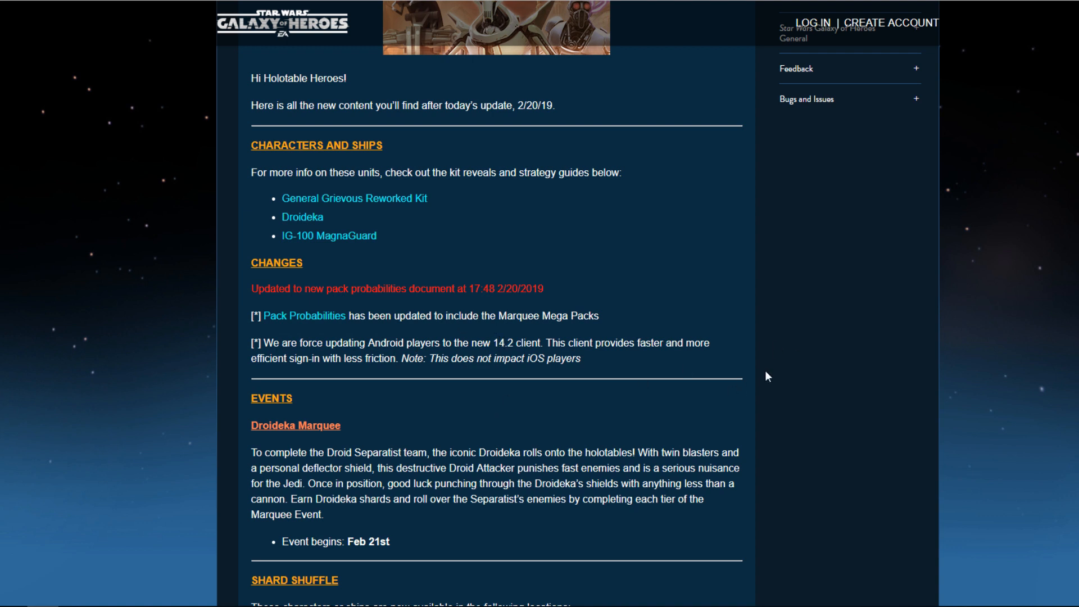
pyautogui.moveTo(439, 399)
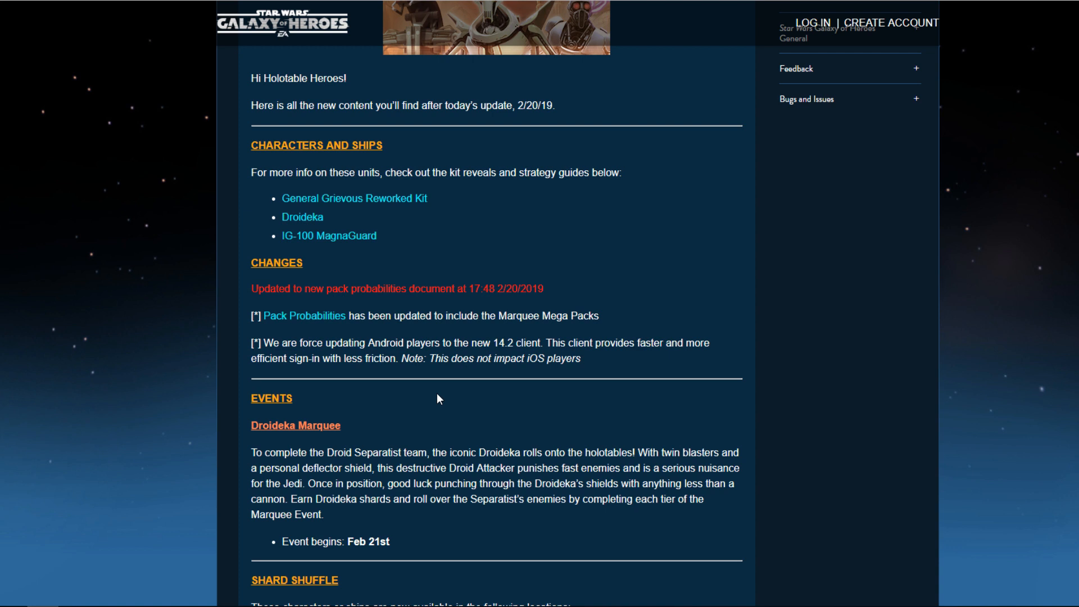
# Scroll to the Juhani and Carth Onasi Shard Shuffle notes and clear the stray highlight
pyautogui.scroll(-3)
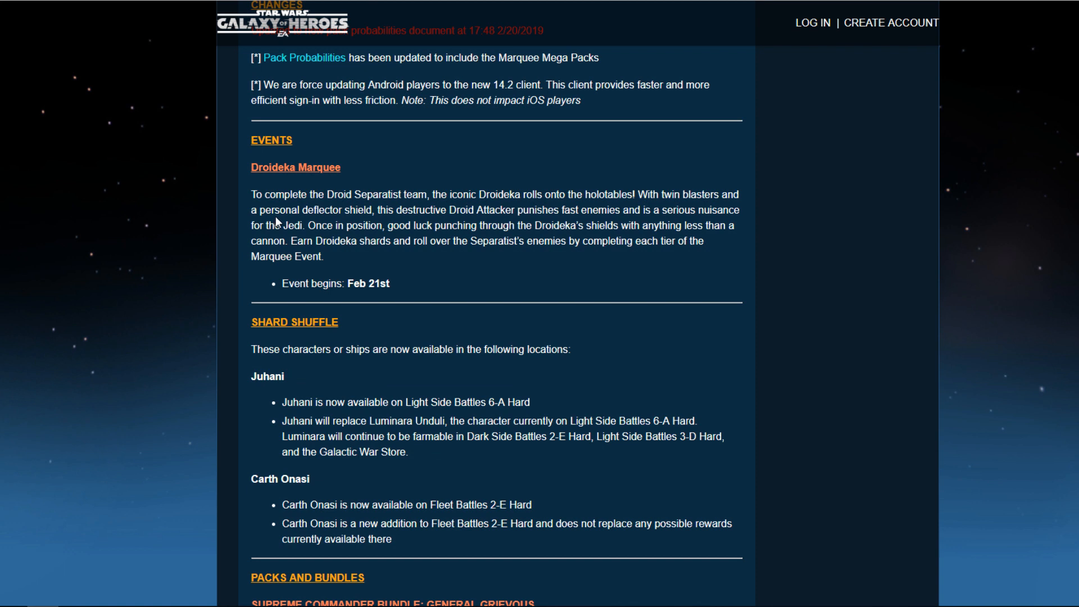
pyautogui.scroll(-3)
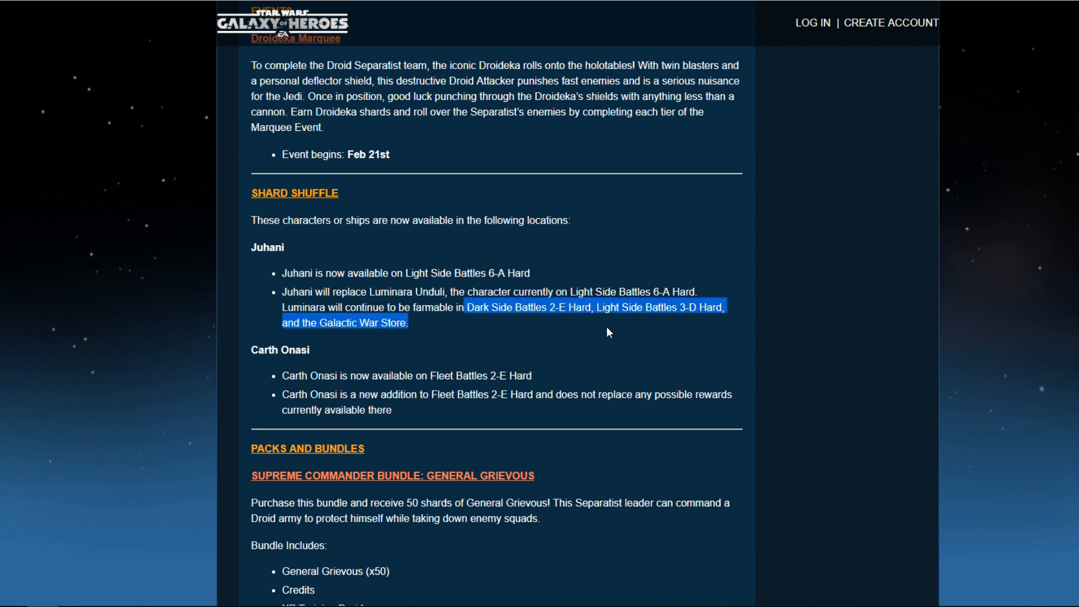
pyautogui.click(606, 332)
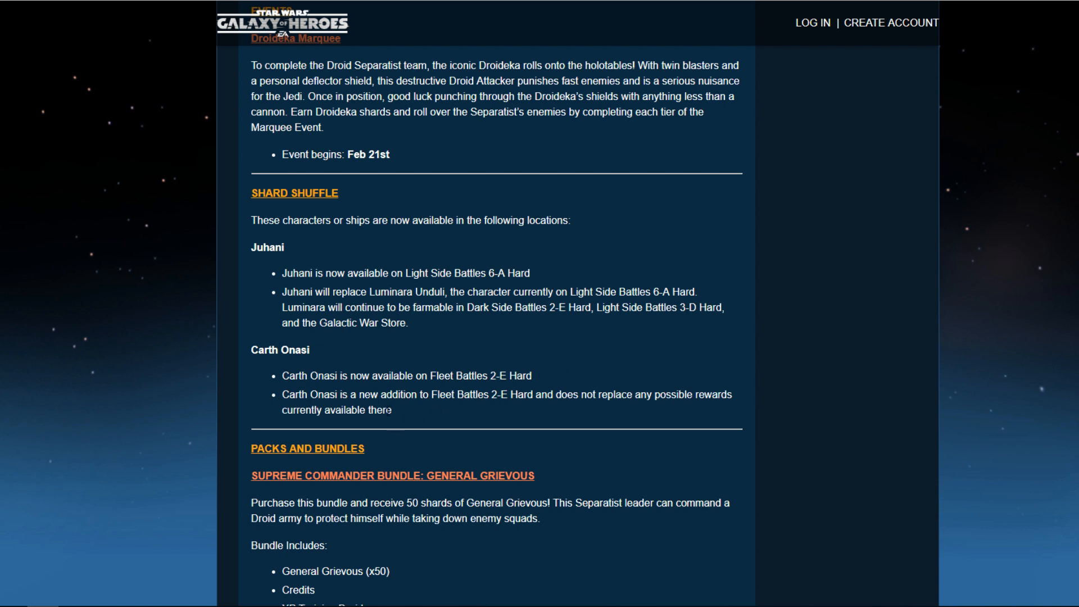
pyautogui.moveTo(523, 432)
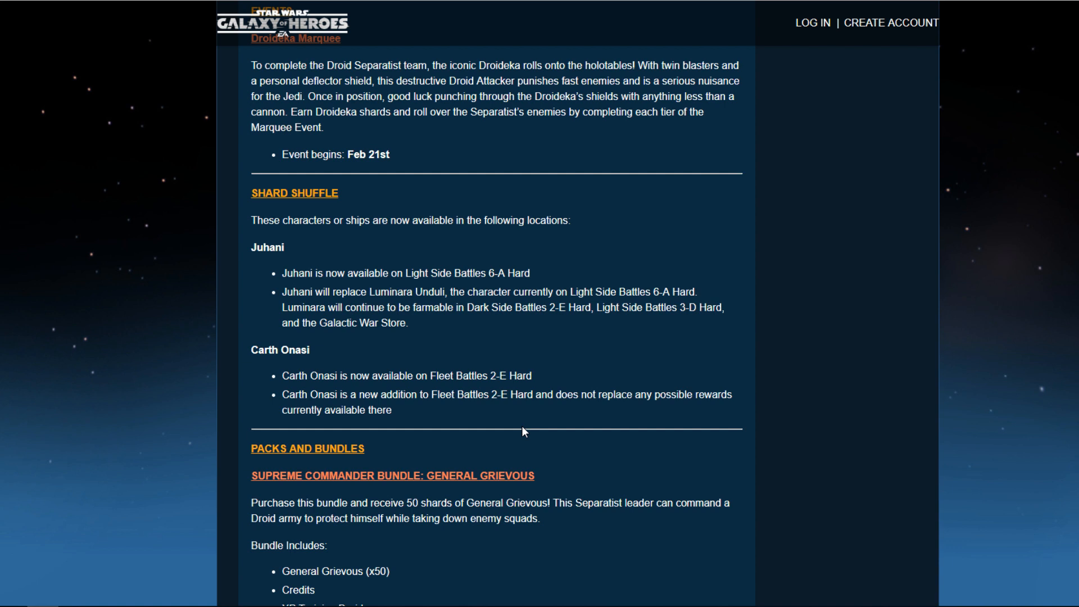
# Scroll past the Packs and Bundles entries to the Fixes bug list and Known Issues
pyautogui.scroll(-3)
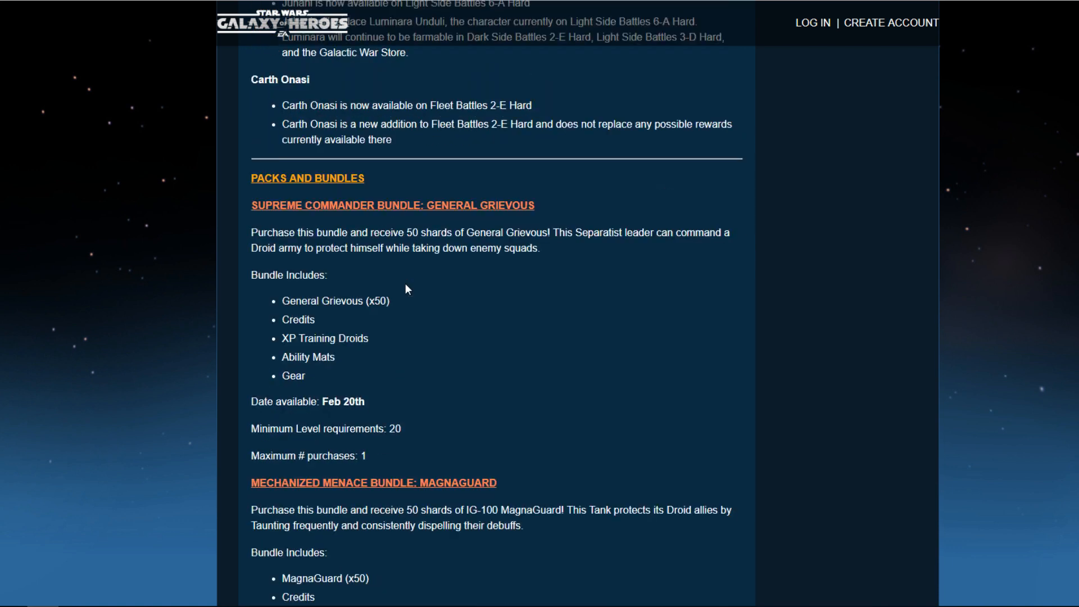
pyautogui.scroll(-3)
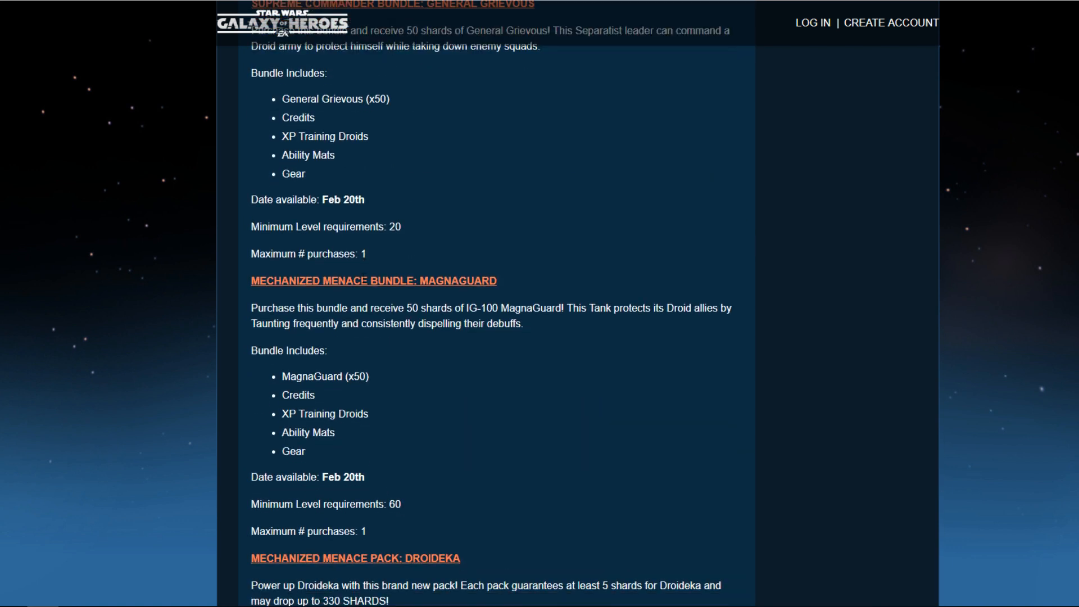
pyautogui.scroll(-3)
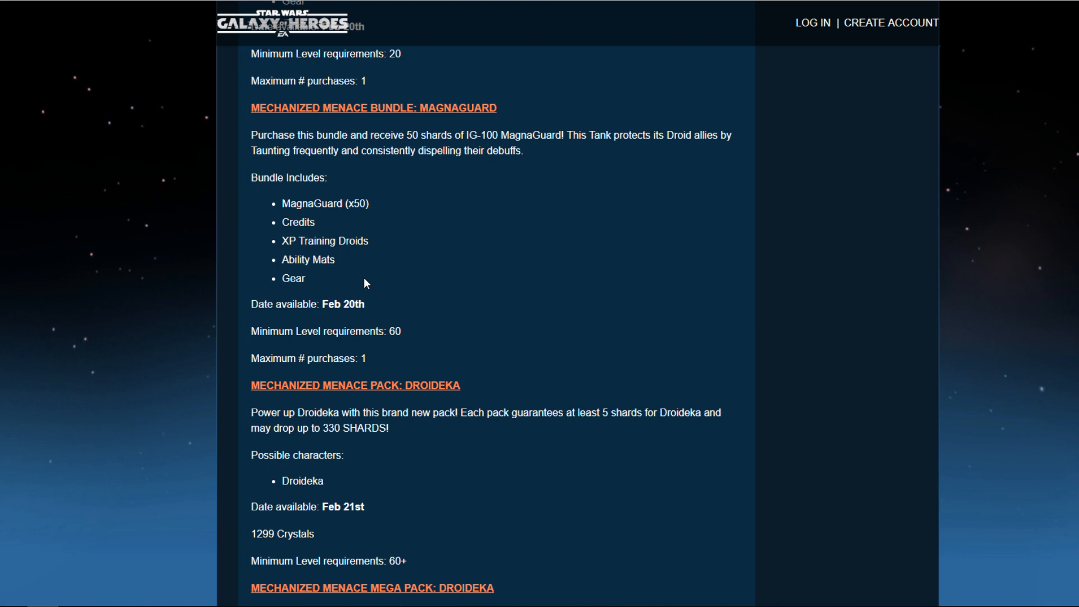
pyautogui.scroll(-3)
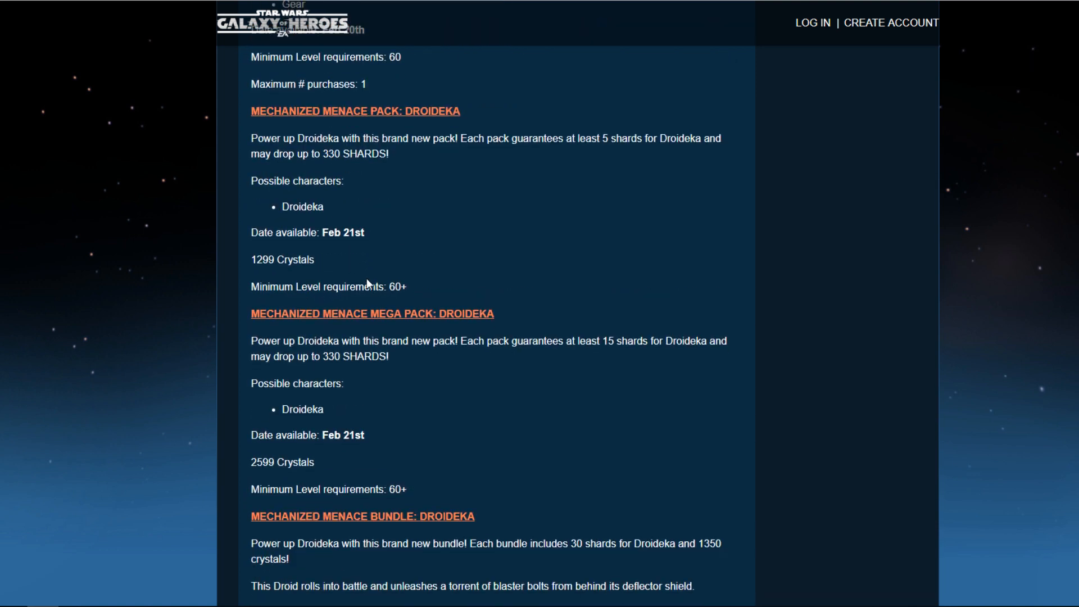
pyautogui.scroll(-3)
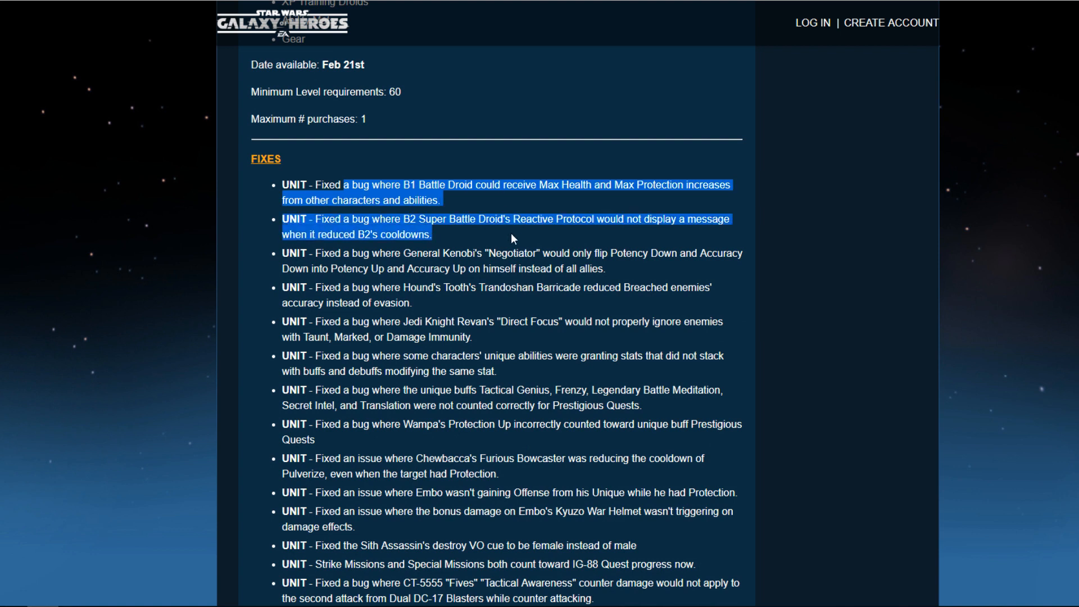
pyautogui.scroll(-3)
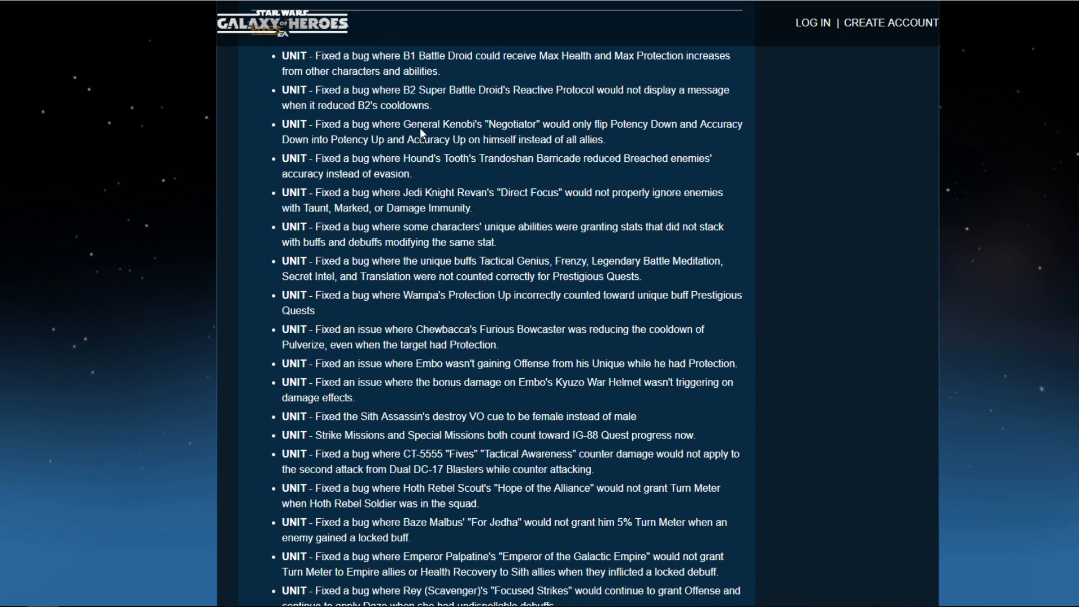
pyautogui.scroll(-3)
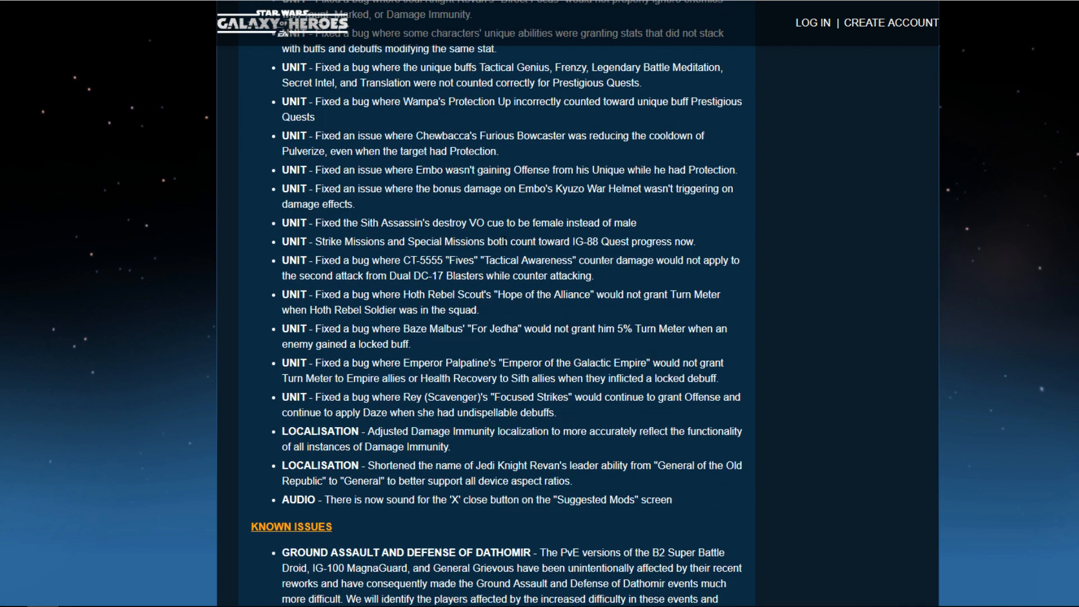
# Scroll through Known Issues to the closing pack-probabilities reply of the 2/20/2019 thread
pyautogui.scroll(-3)
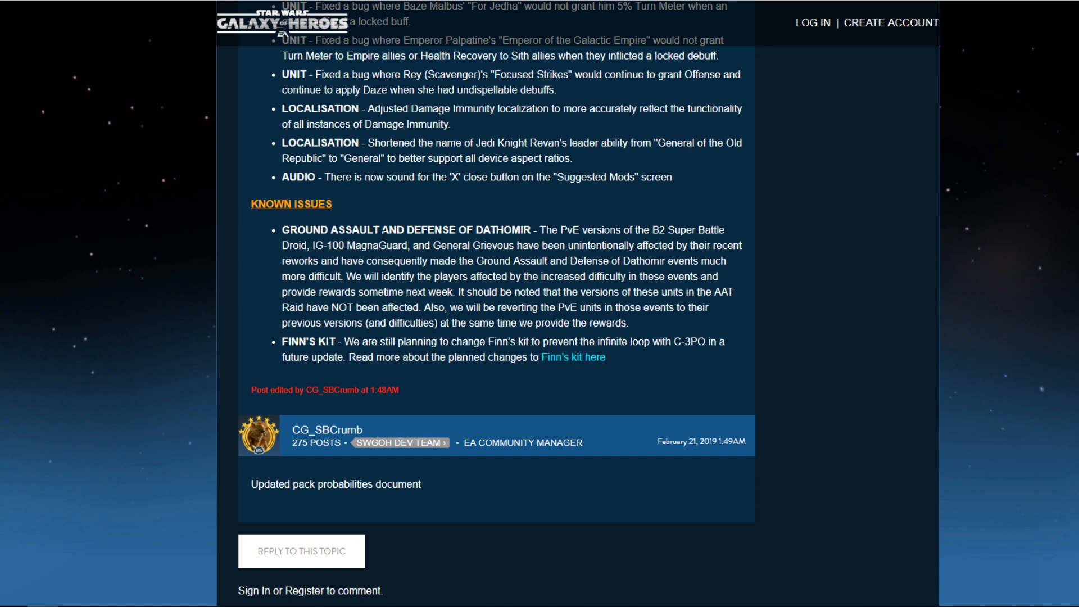
pyautogui.moveTo(450, 258)
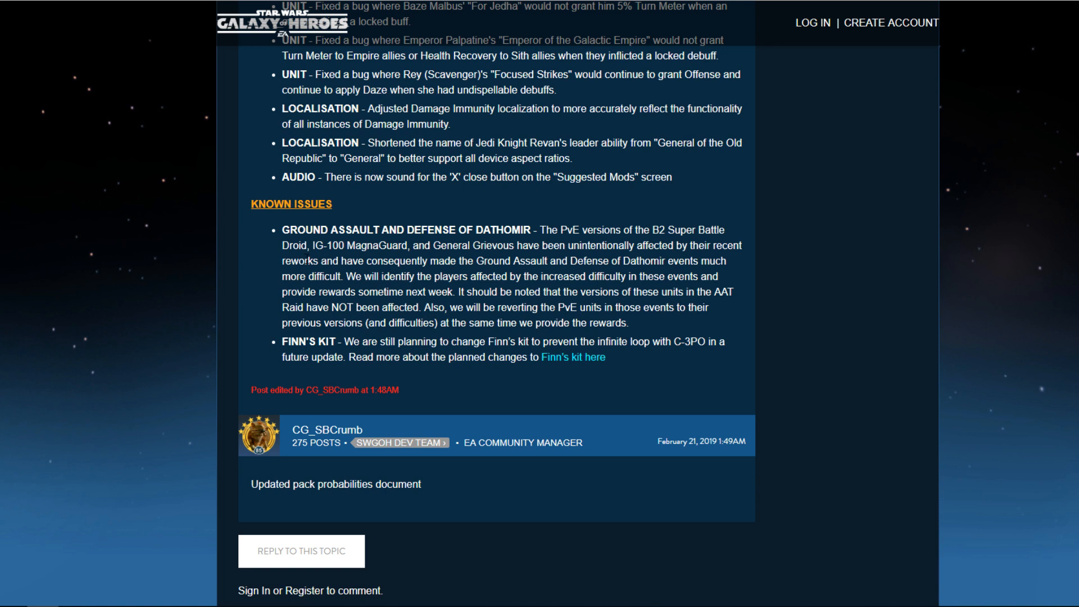
pyautogui.moveTo(307, 273)
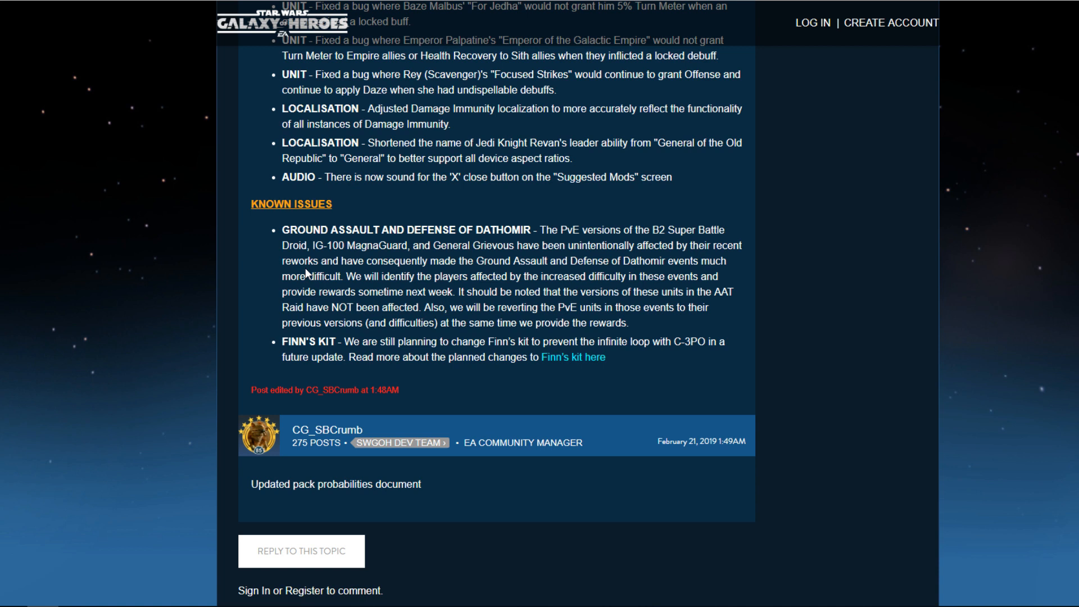
pyautogui.moveTo(436, 275)
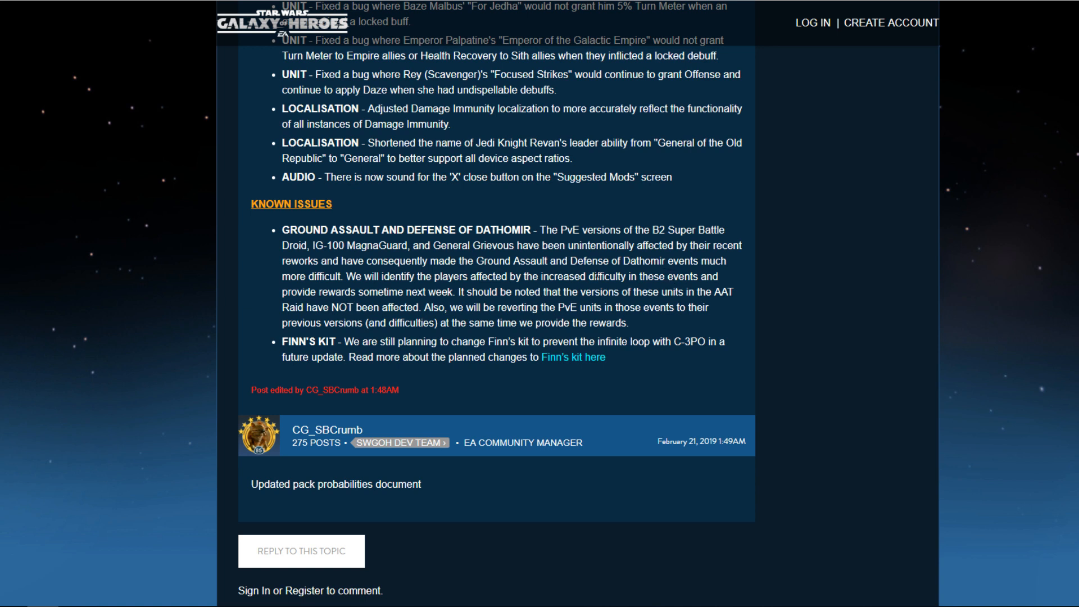
pyautogui.moveTo(618, 290)
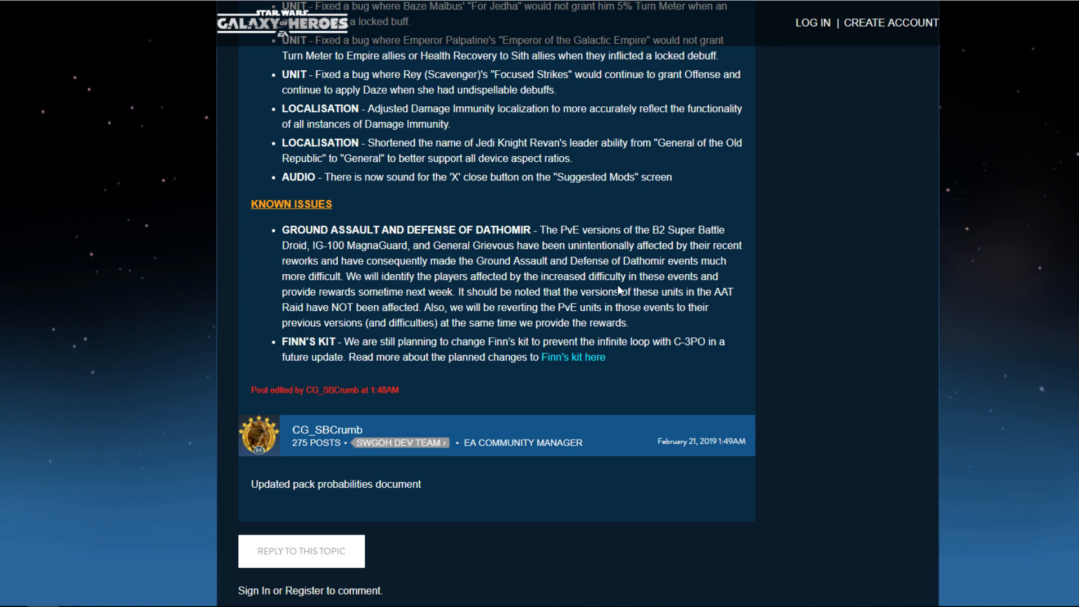
pyautogui.moveTo(224, 328)
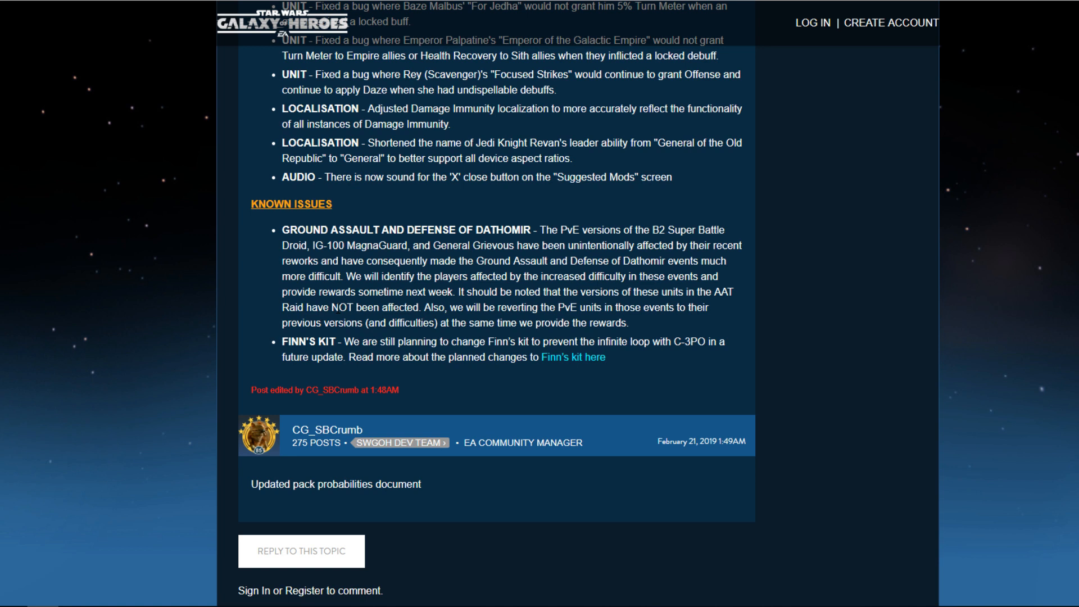
pyautogui.moveTo(735, 316)
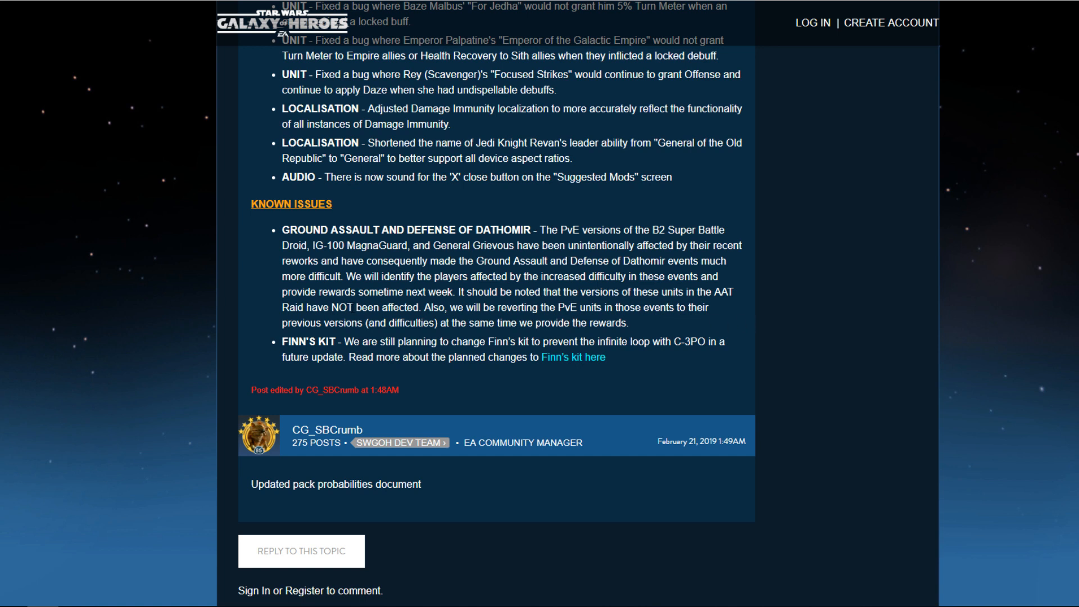
pyautogui.moveTo(425, 318)
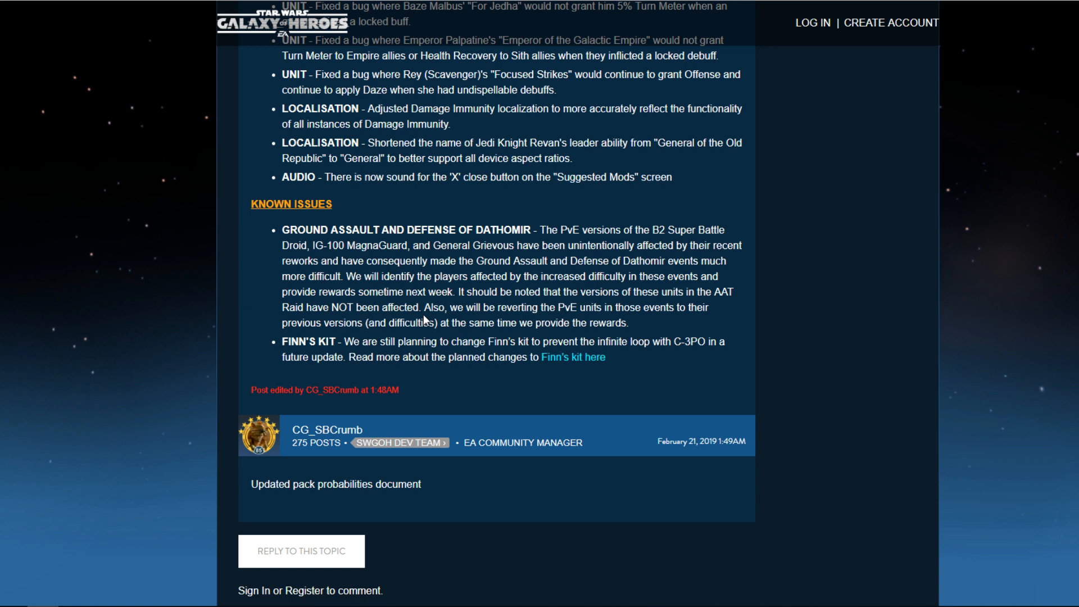
pyautogui.moveTo(423, 320)
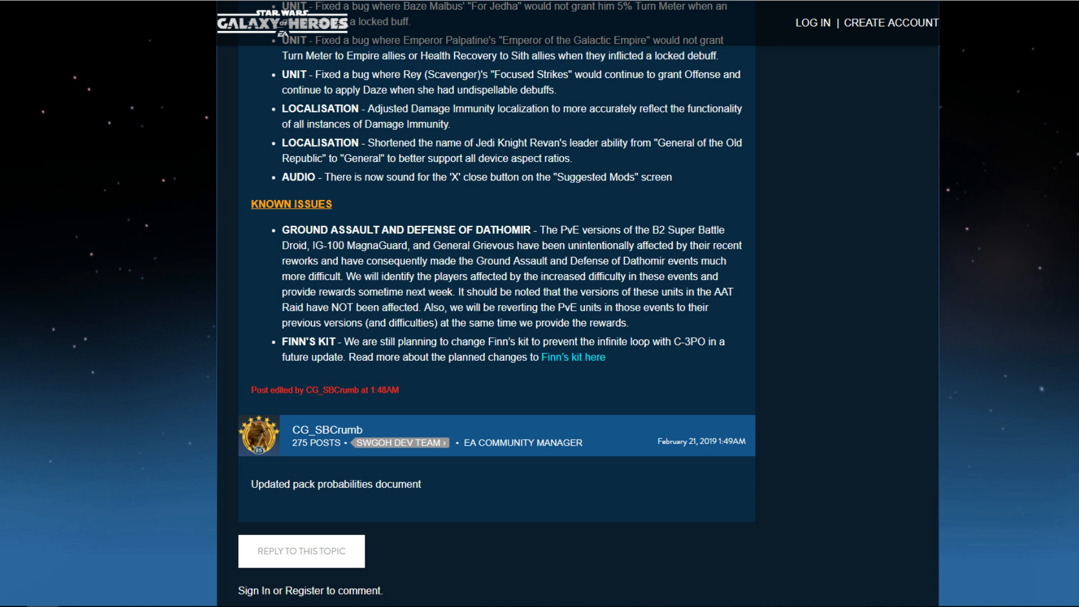
pyautogui.moveTo(641, 325)
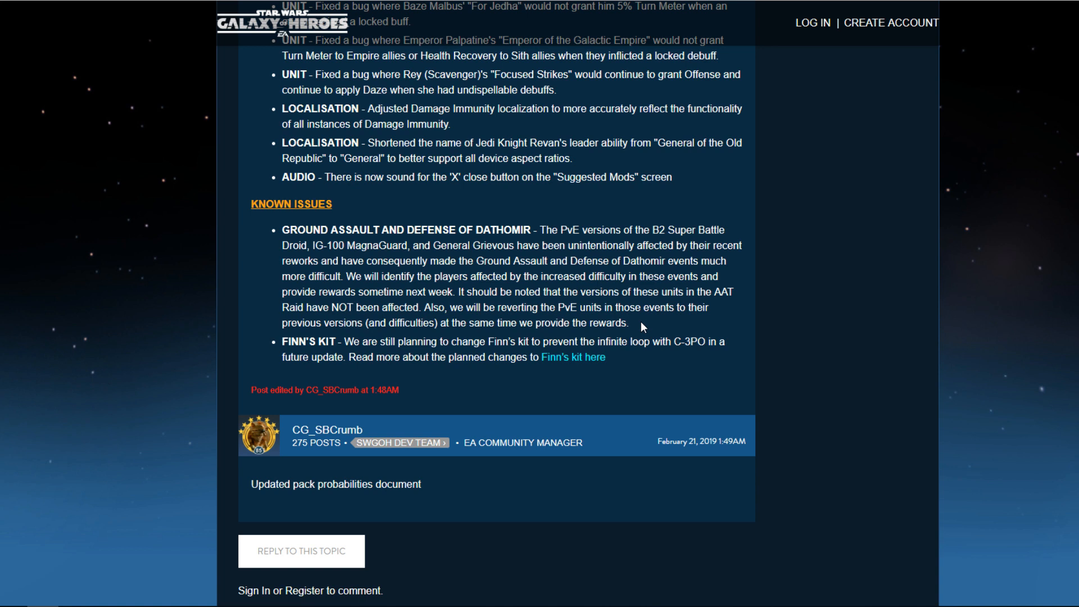
pyautogui.moveTo(331, 335)
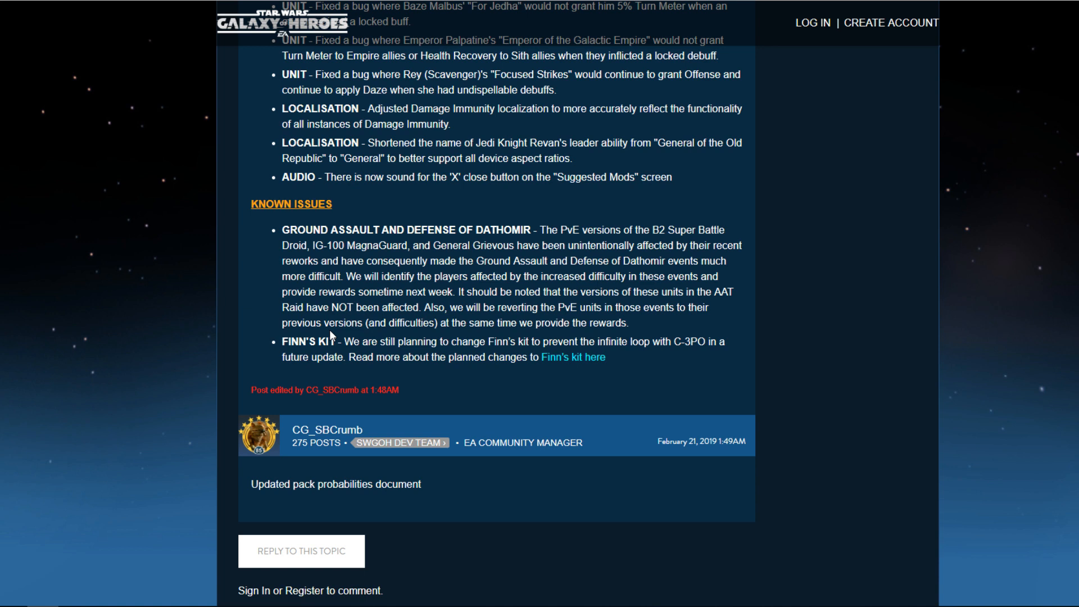
pyautogui.scroll(-3)
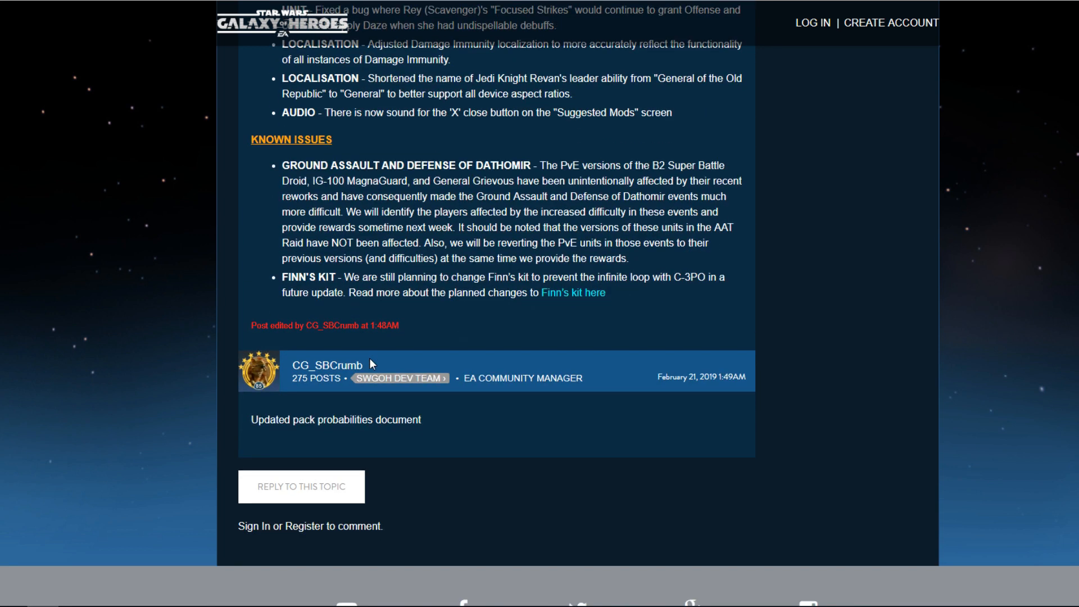
pyautogui.moveTo(501, 321)
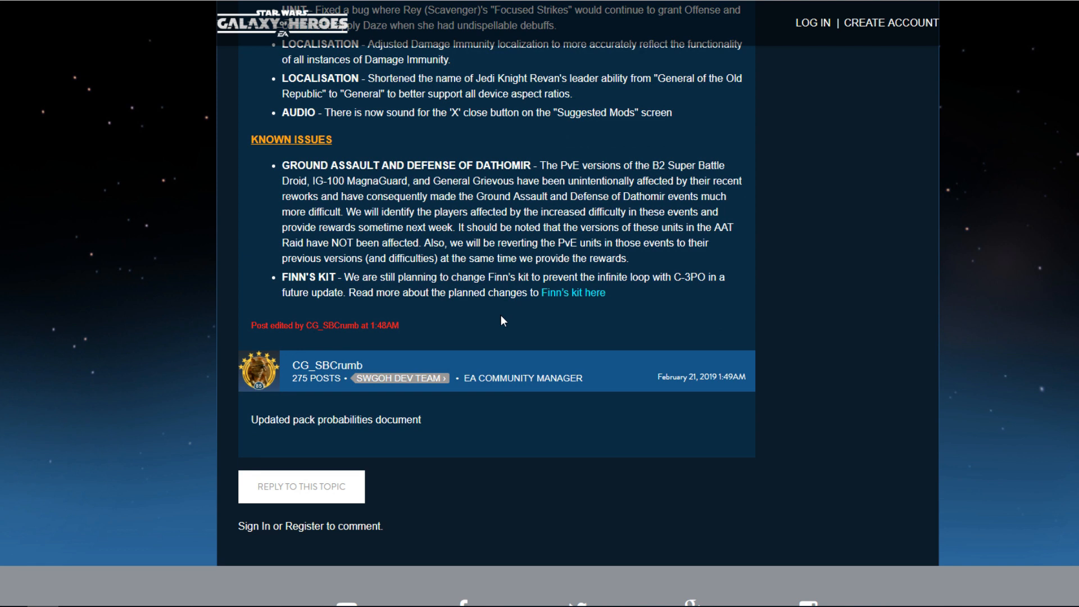
pyautogui.moveTo(501, 319)
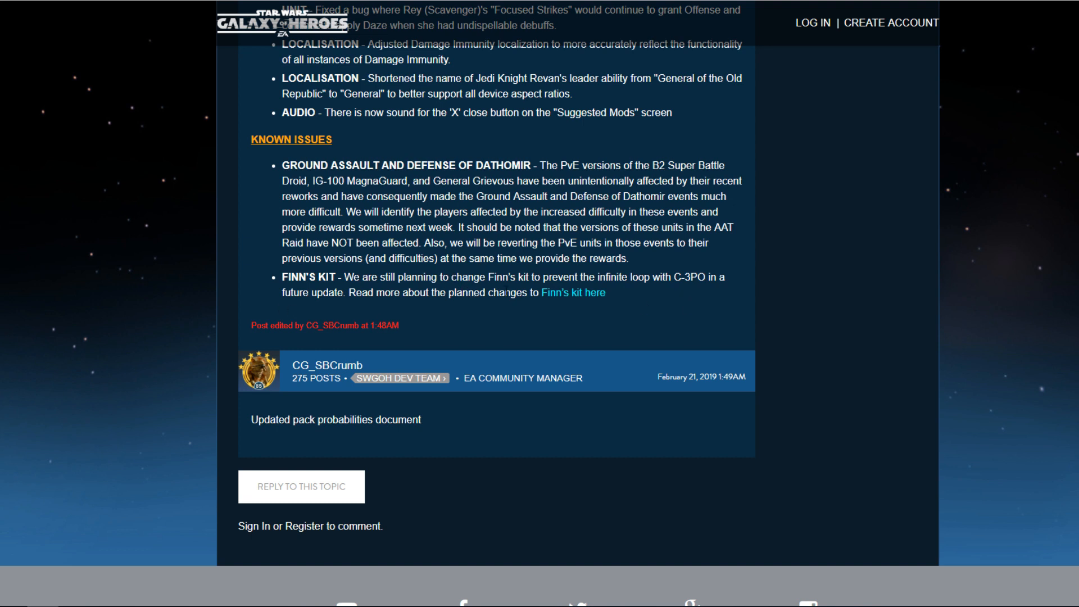
pyautogui.moveTo(629, 308)
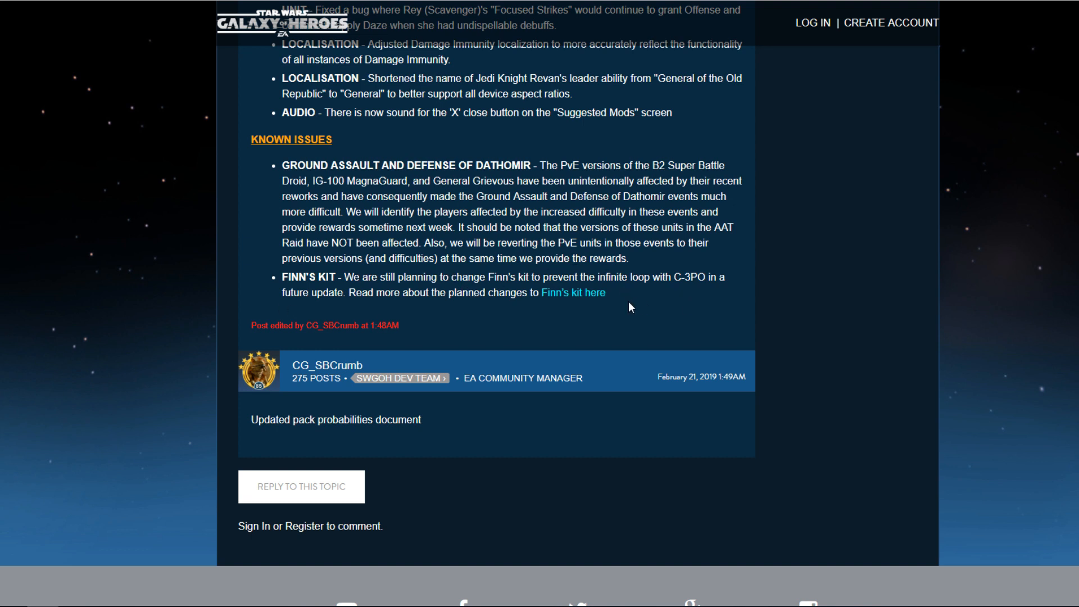
pyautogui.moveTo(369, 304)
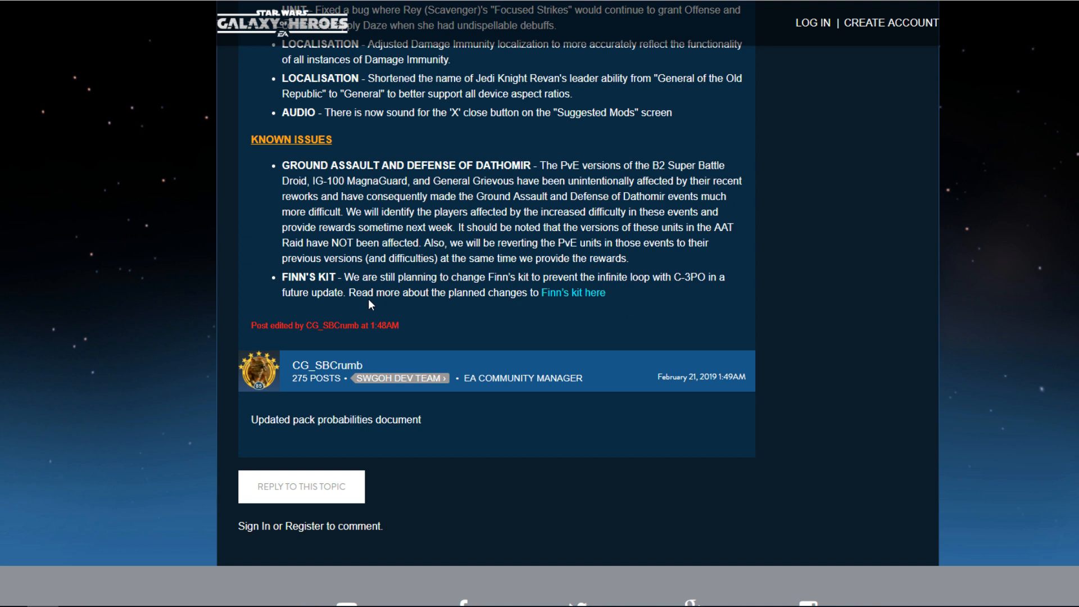
pyautogui.moveTo(574, 306)
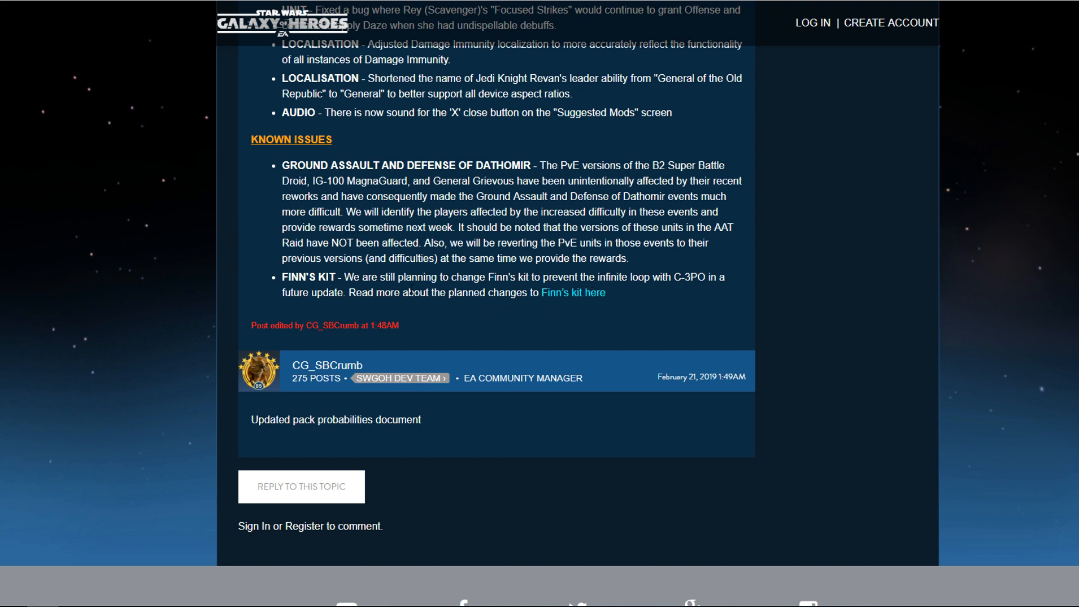
pyautogui.moveTo(389, 273)
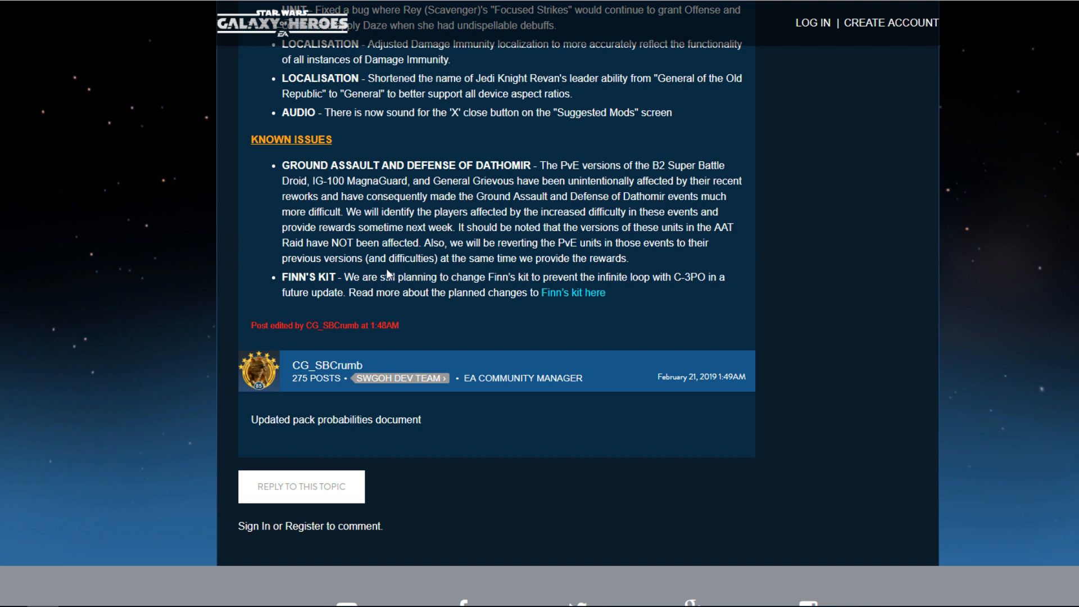
pyautogui.scroll(3)
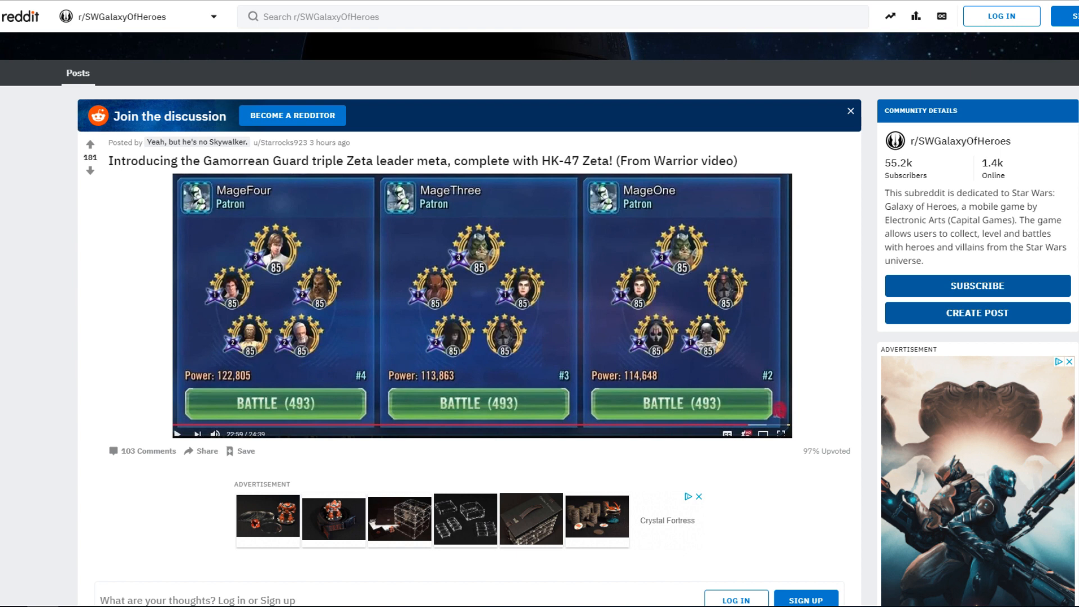
pyautogui.moveTo(171, 152)
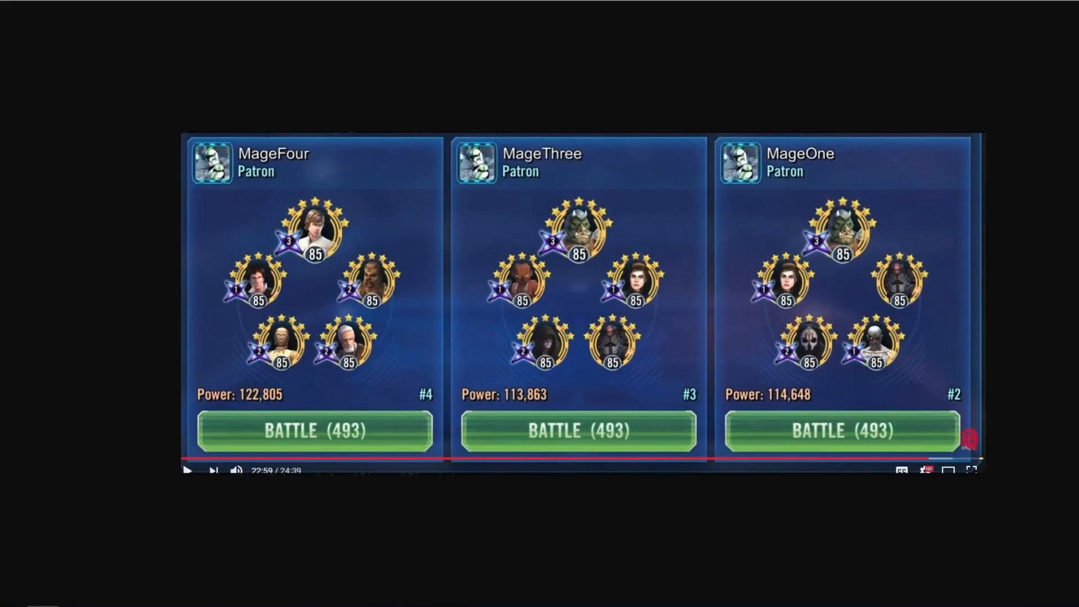
# Switch to the r/SWGalaxyOfHeroes post on the Gamorrean Guard triple Zeta and HK-47 meta
pyautogui.click(973, 471)
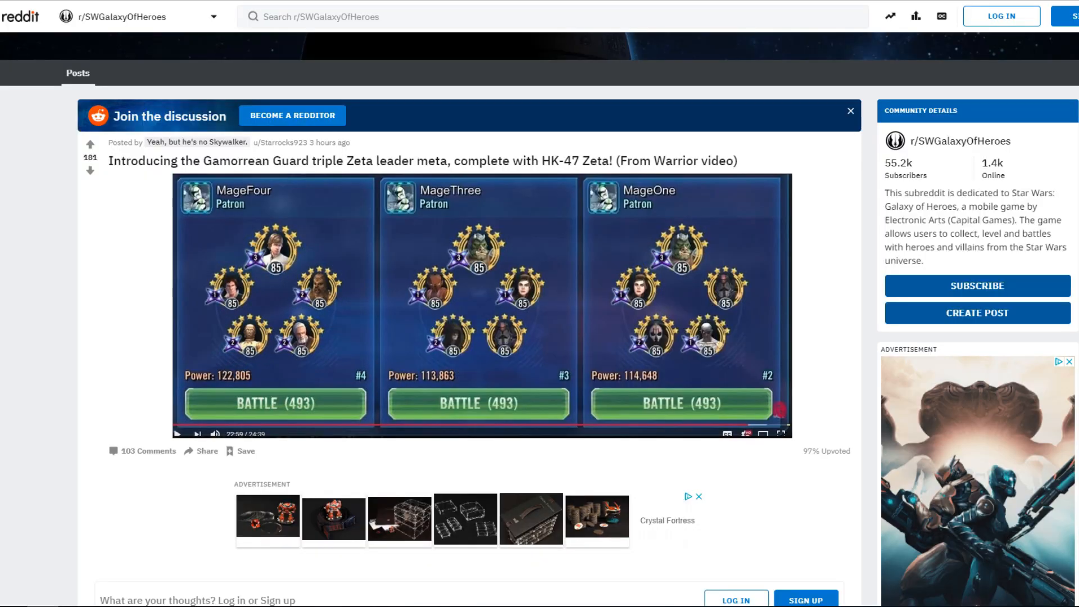
pyautogui.click(781, 434)
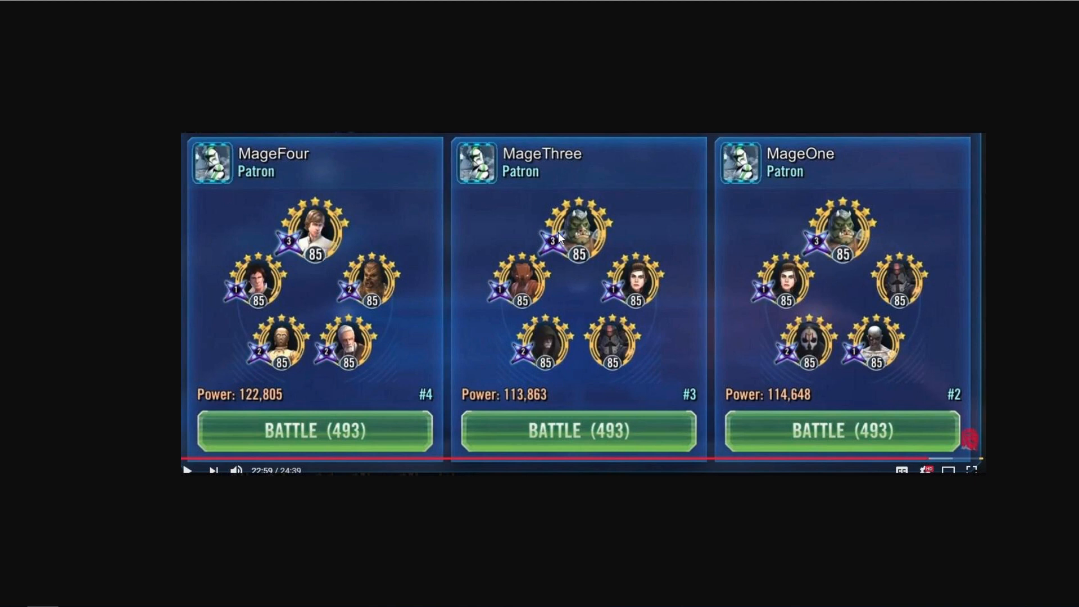
pyautogui.moveTo(572, 238)
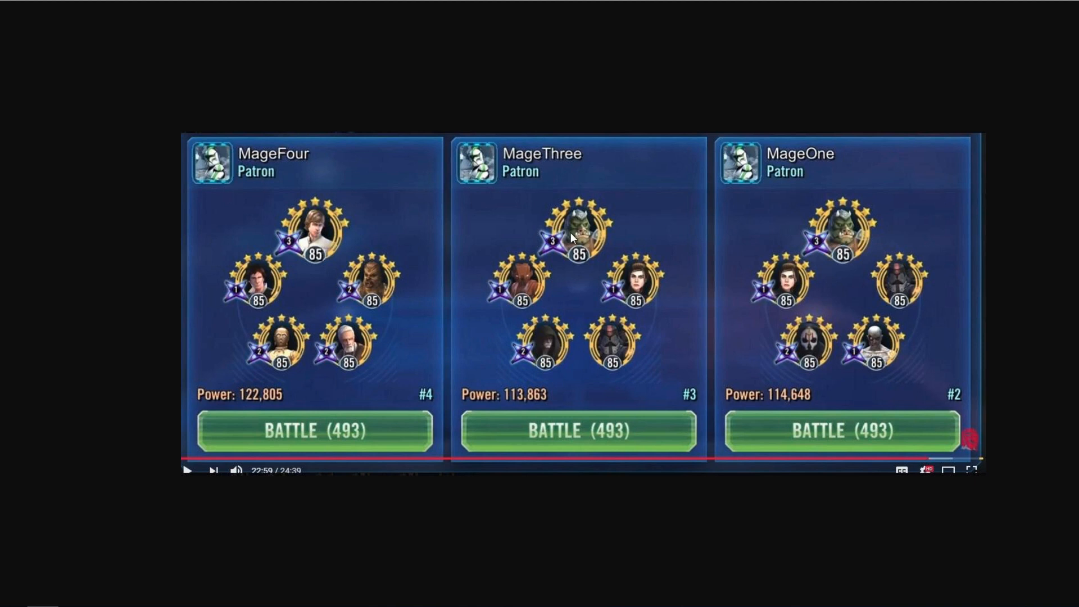
pyautogui.moveTo(571, 238)
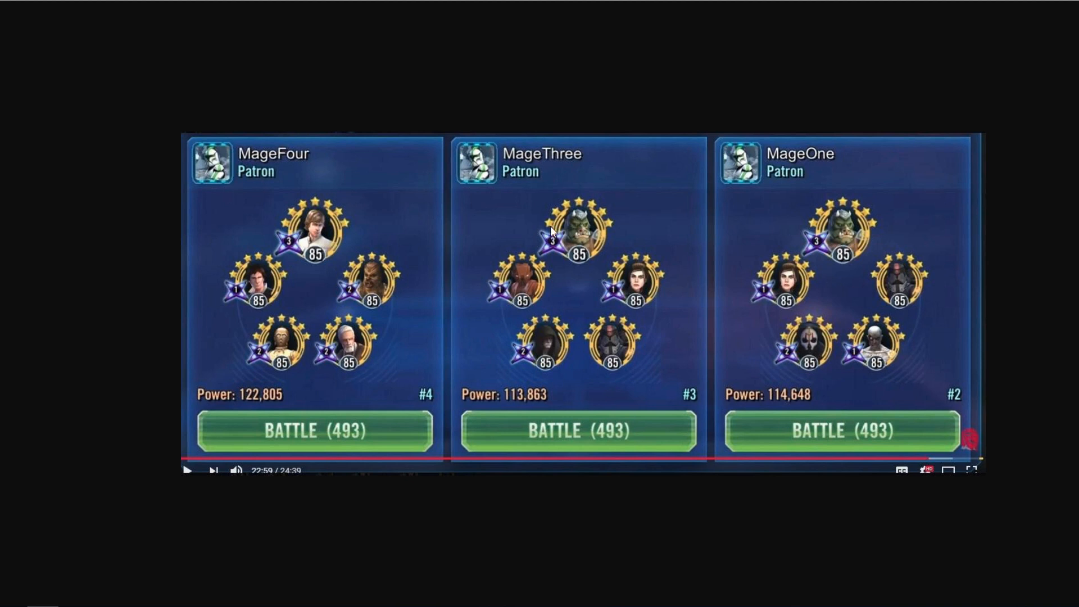
pyautogui.moveTo(570, 253)
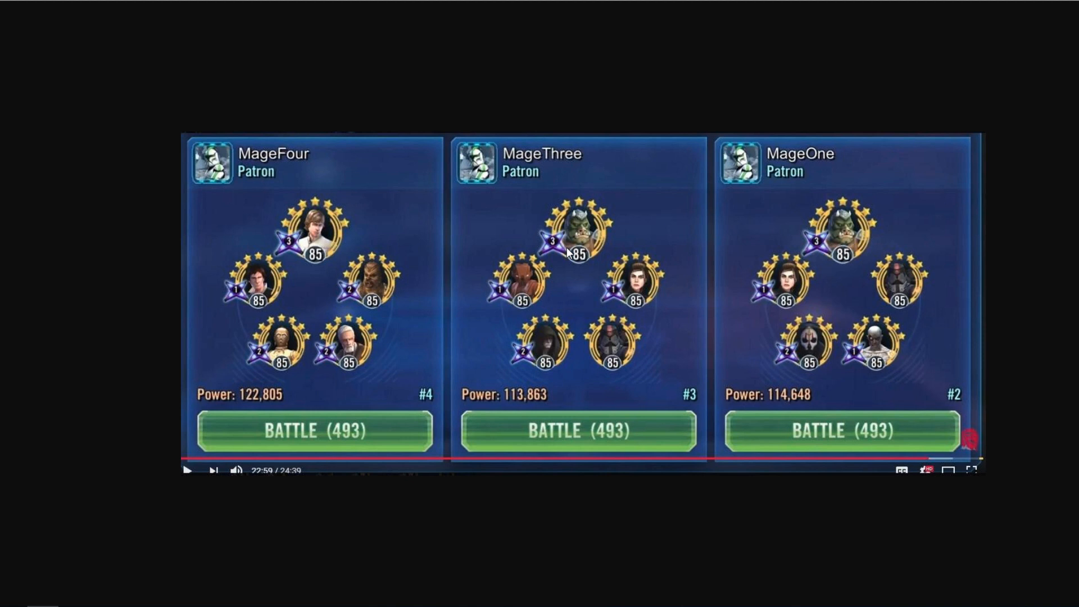
pyautogui.moveTo(540, 282)
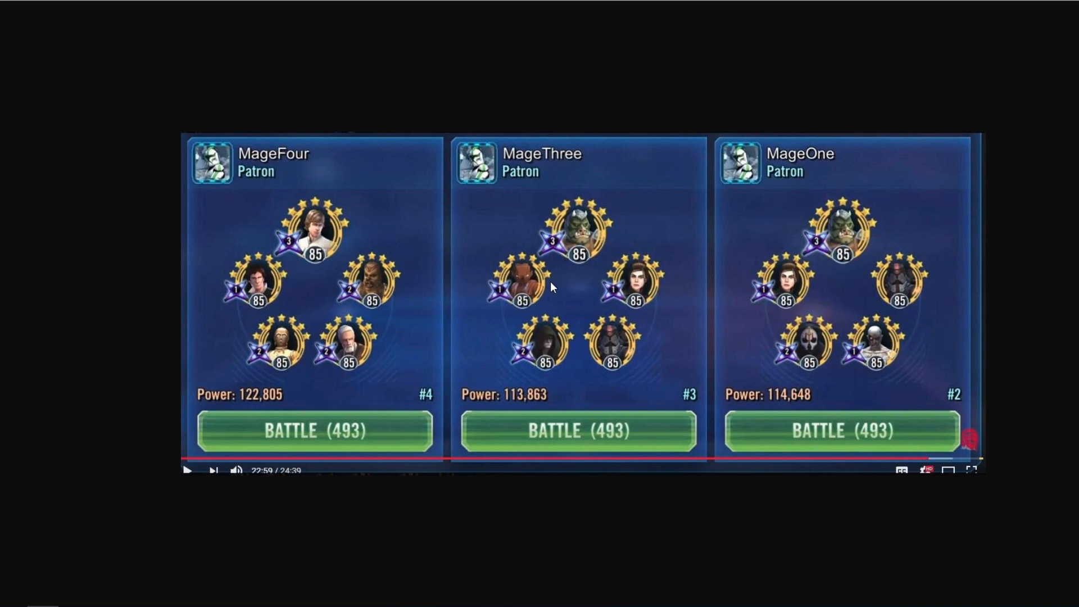
pyautogui.moveTo(490, 277)
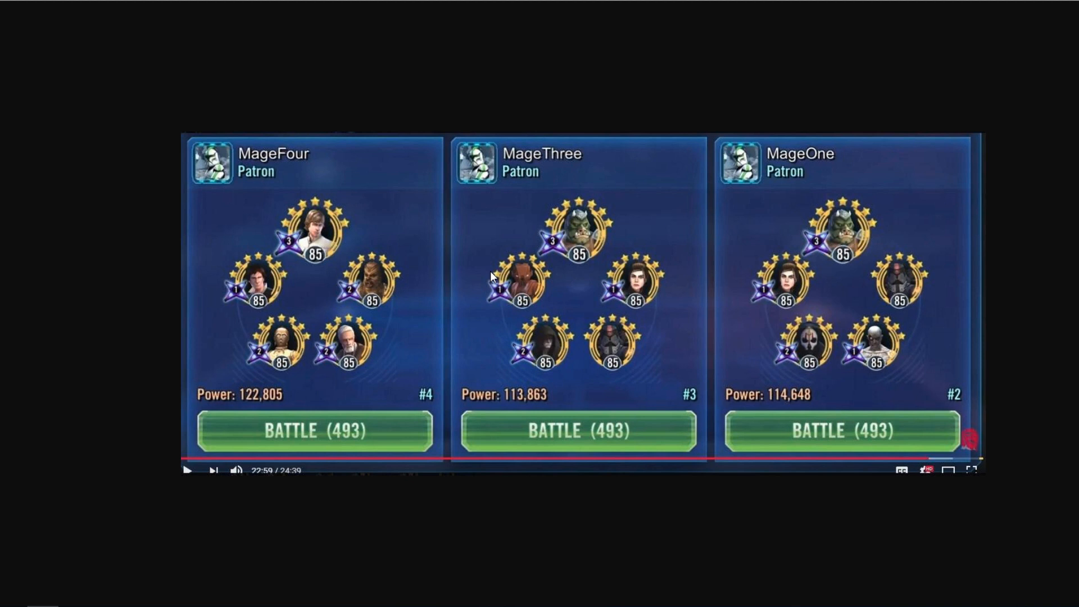
pyautogui.moveTo(551, 218)
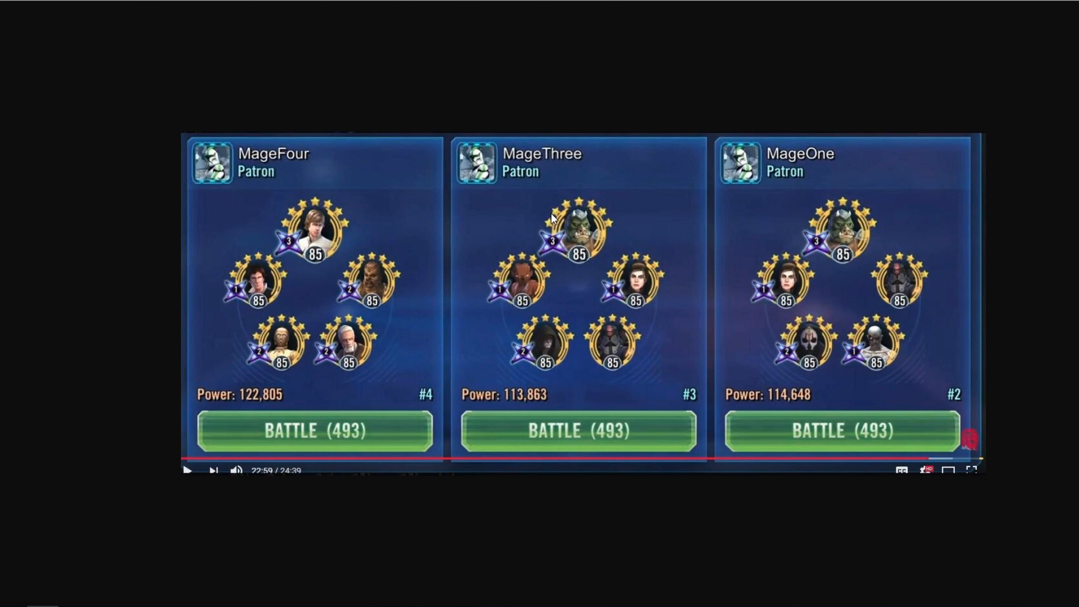
pyautogui.moveTo(565, 344)
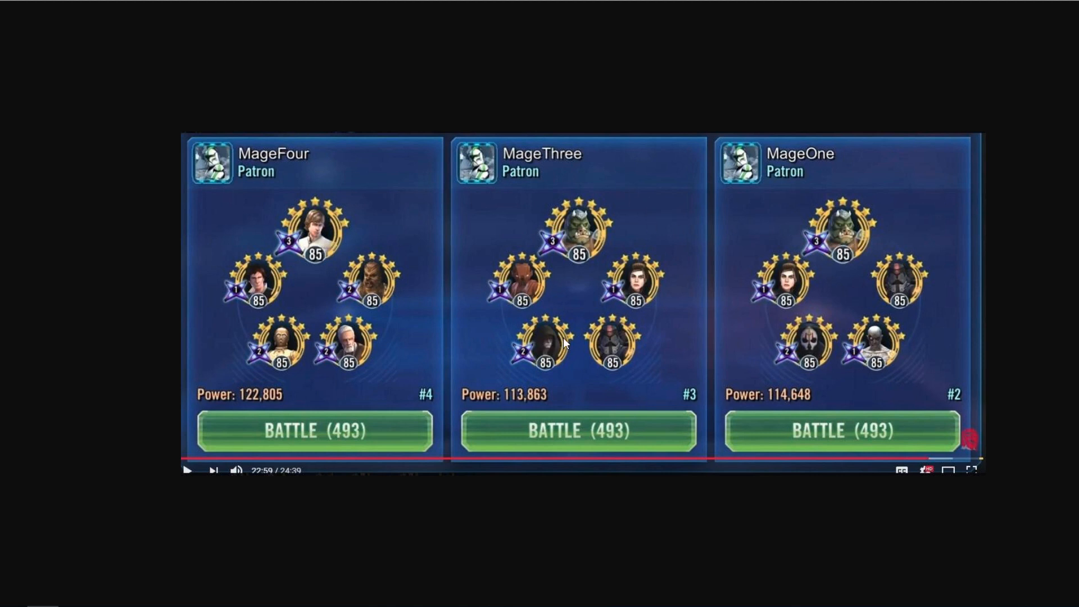
pyautogui.moveTo(858, 227)
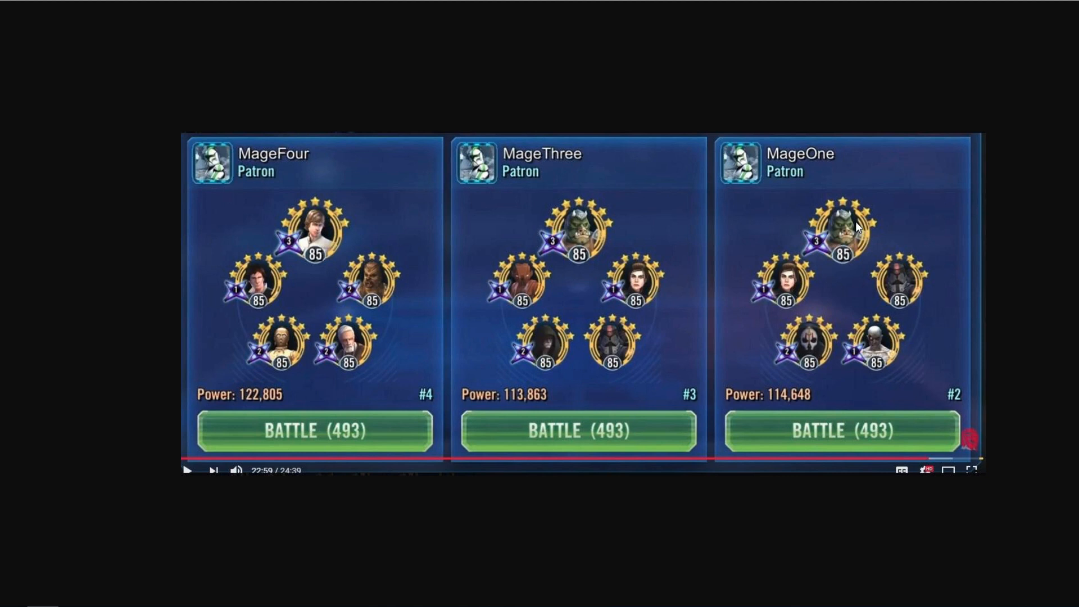
pyautogui.moveTo(846, 221)
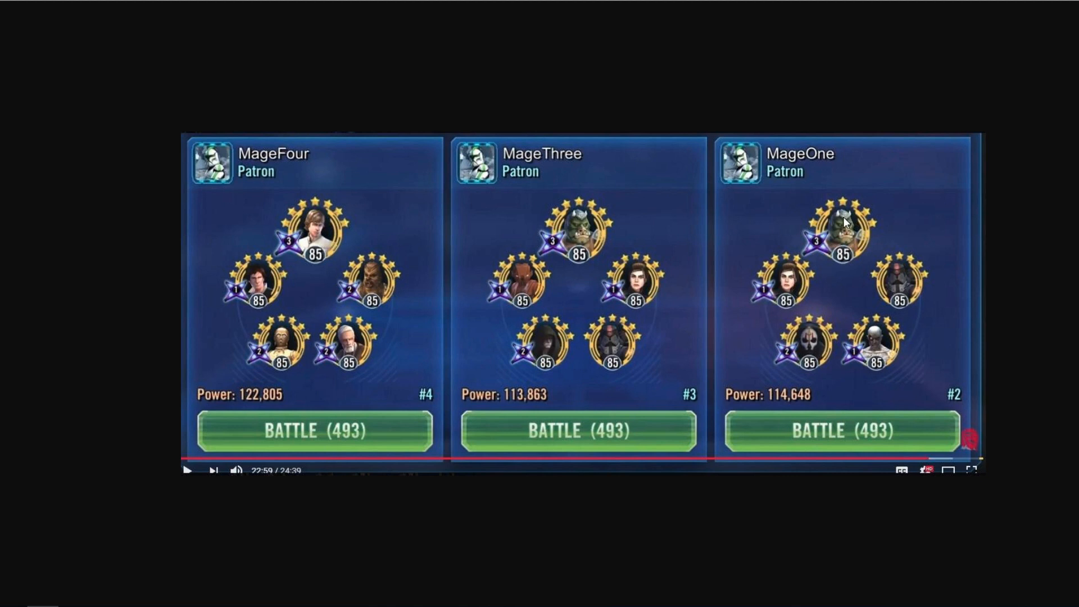
pyautogui.moveTo(854, 239)
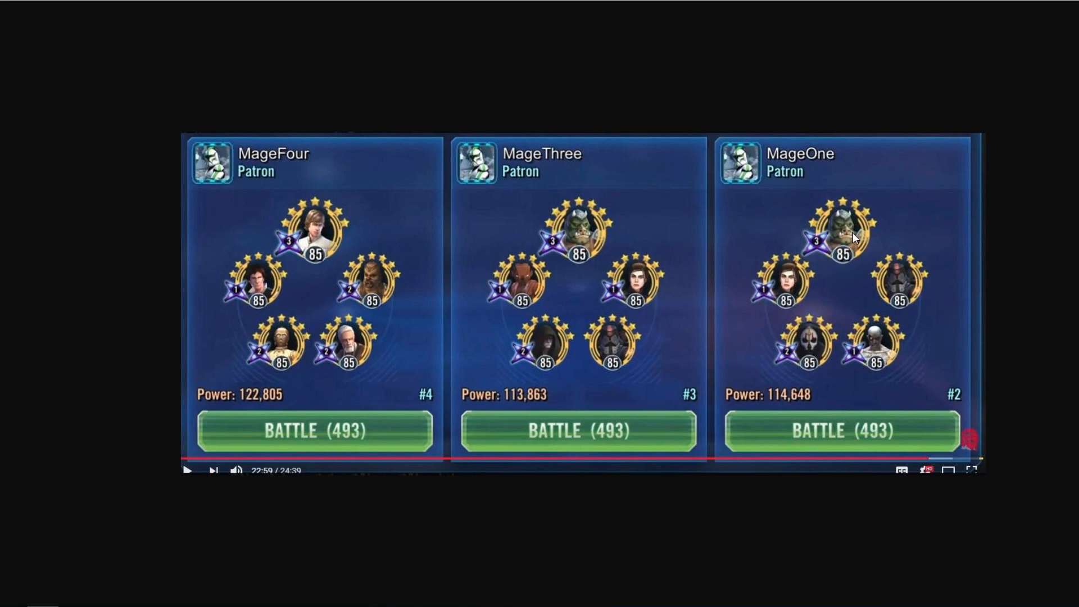
pyautogui.moveTo(871, 226)
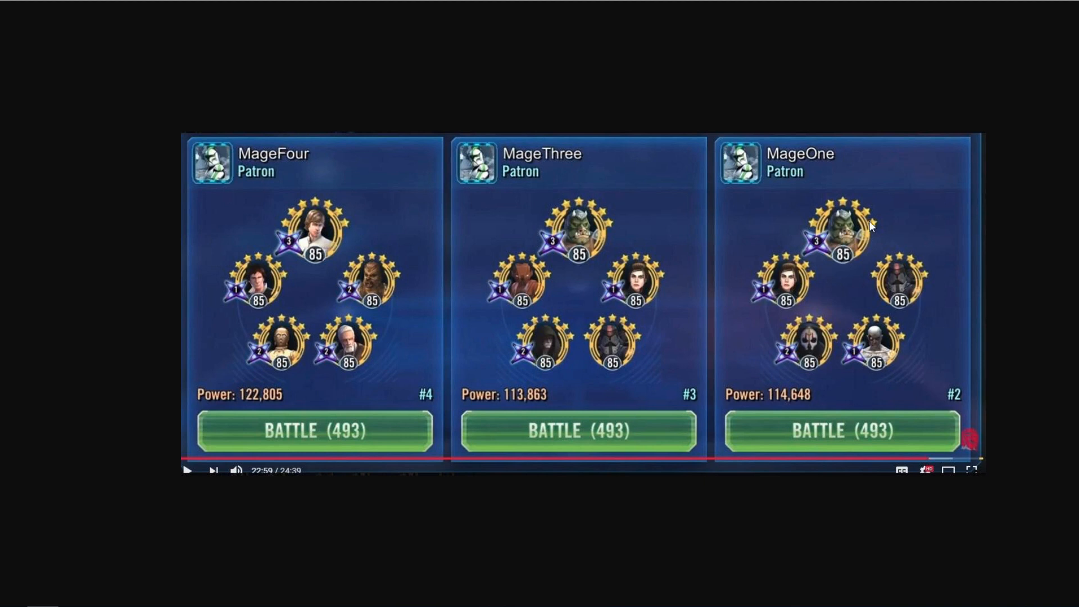
pyautogui.moveTo(846, 306)
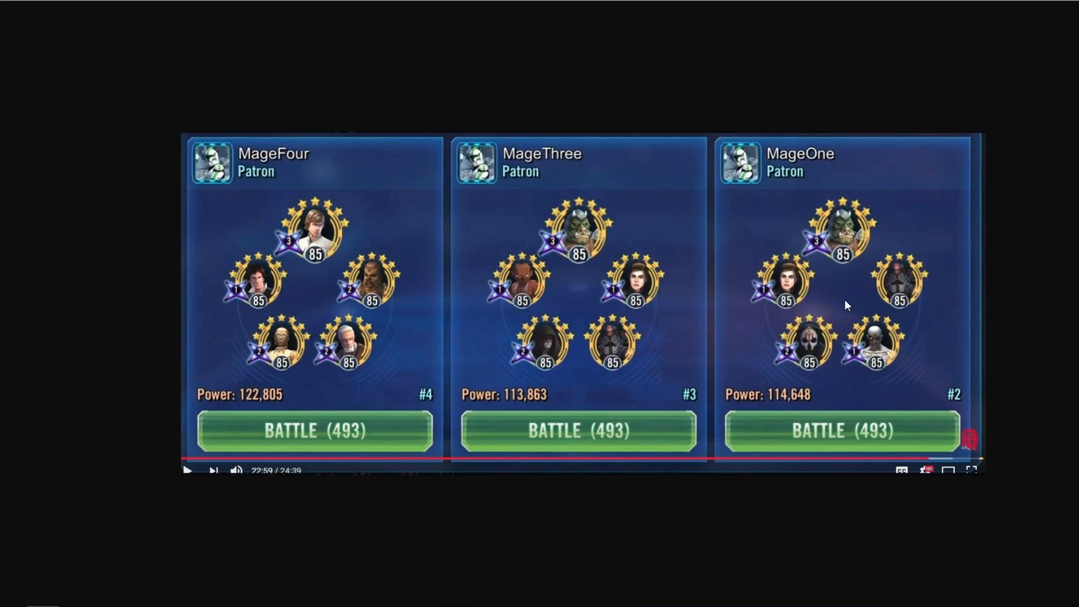
pyautogui.moveTo(919, 247)
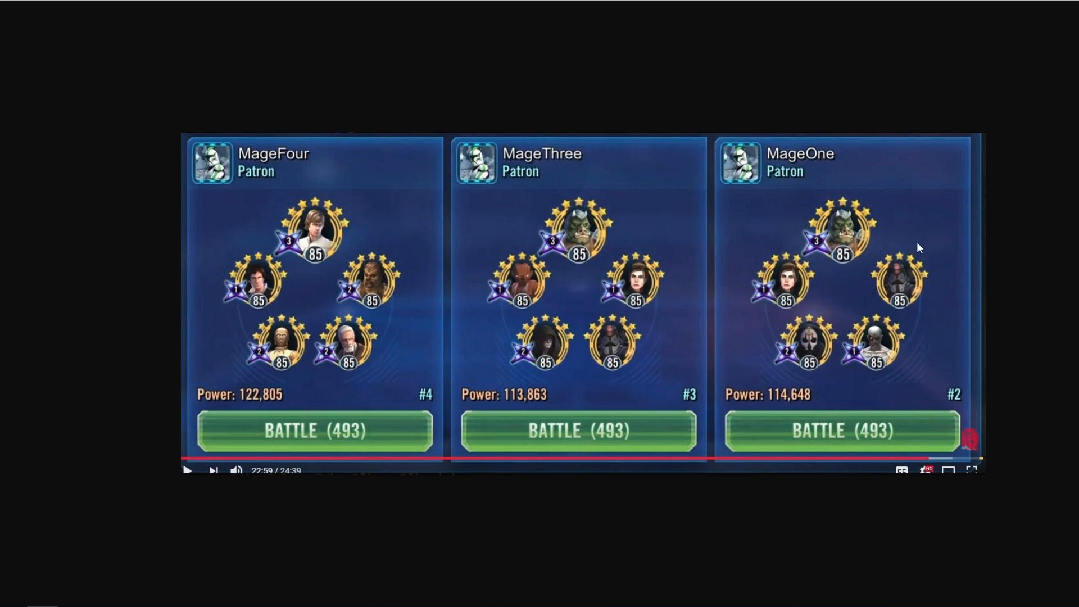
pyautogui.moveTo(849, 218)
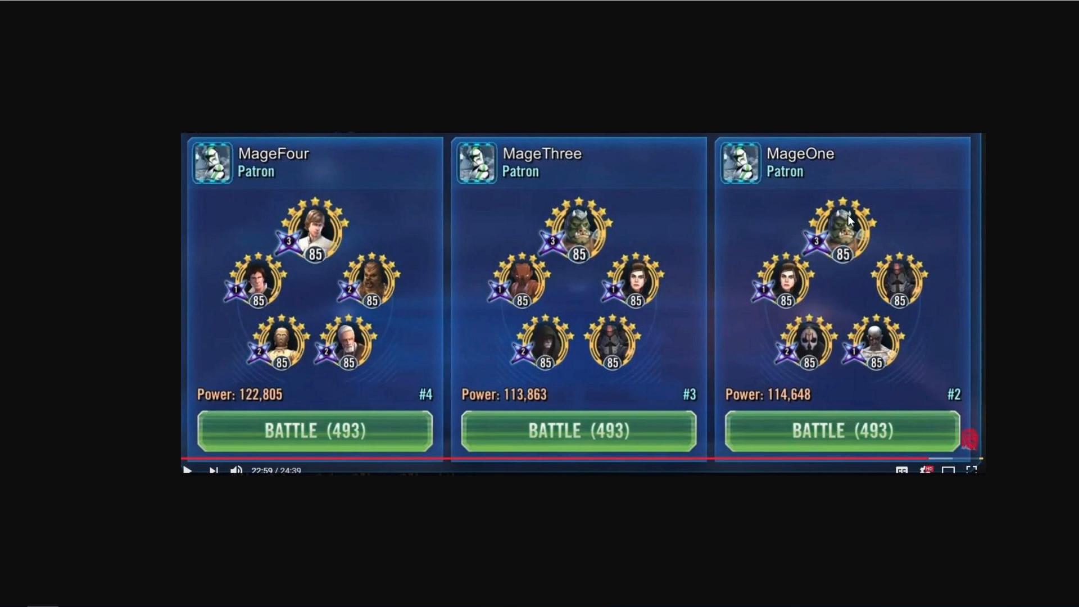
pyautogui.moveTo(846, 267)
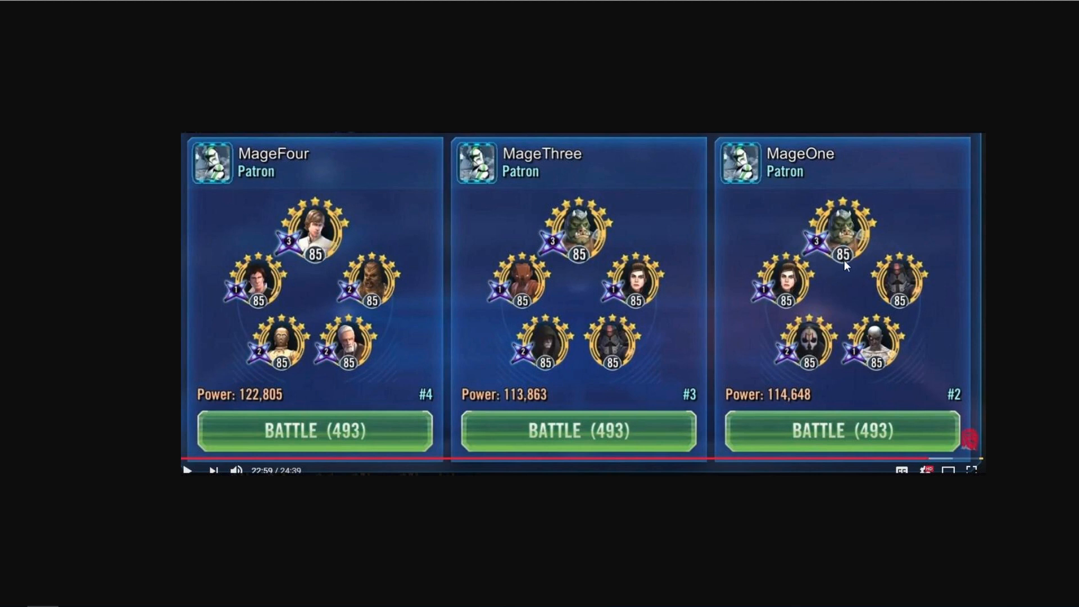
pyautogui.moveTo(862, 233)
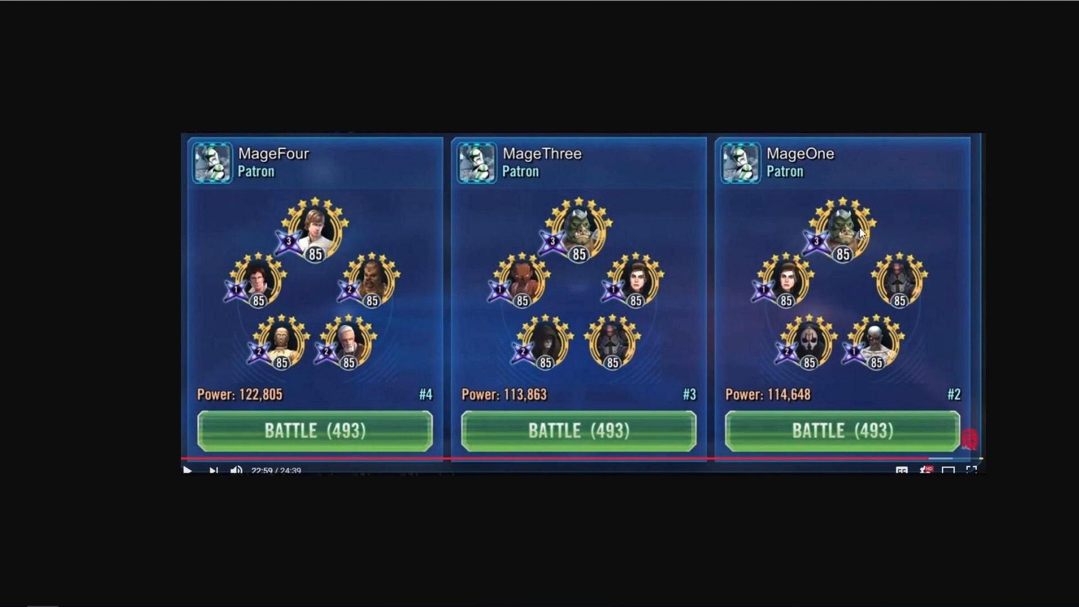
pyautogui.moveTo(637, 136)
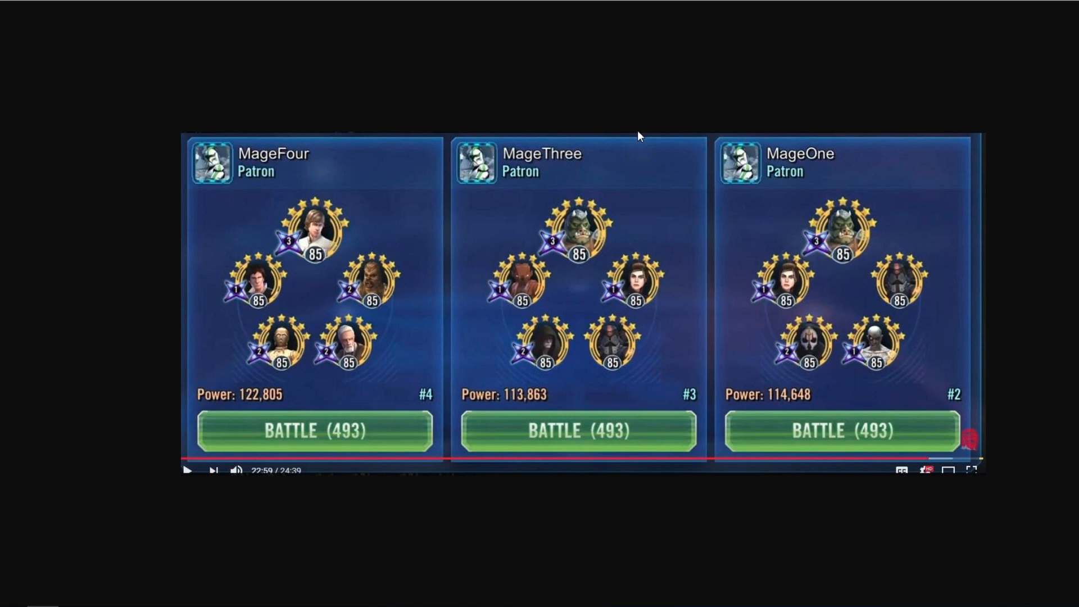
pyautogui.moveTo(639, 136)
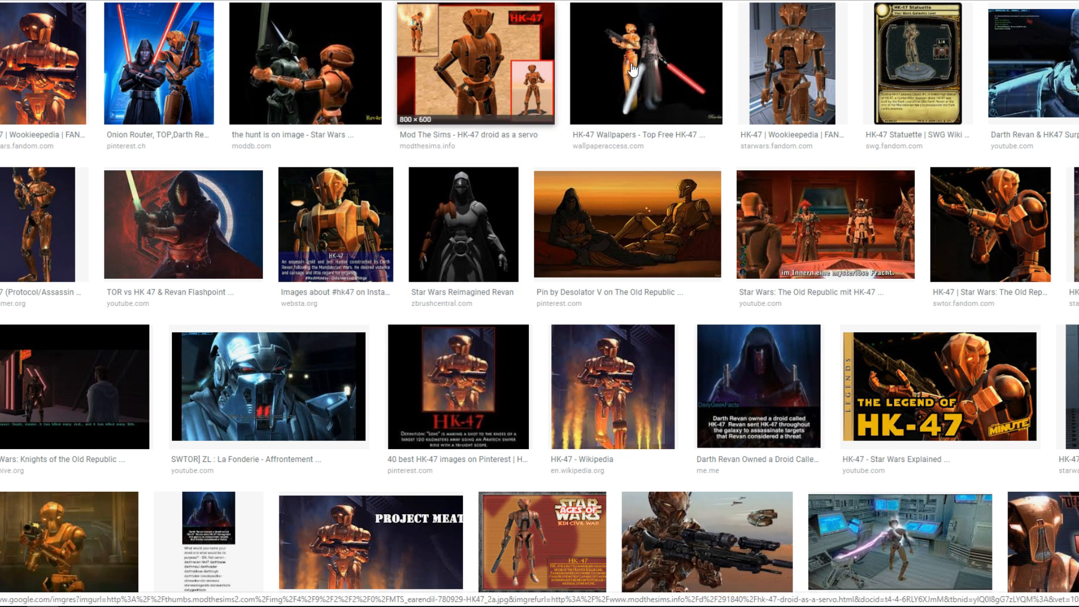
pyautogui.moveTo(466, 171)
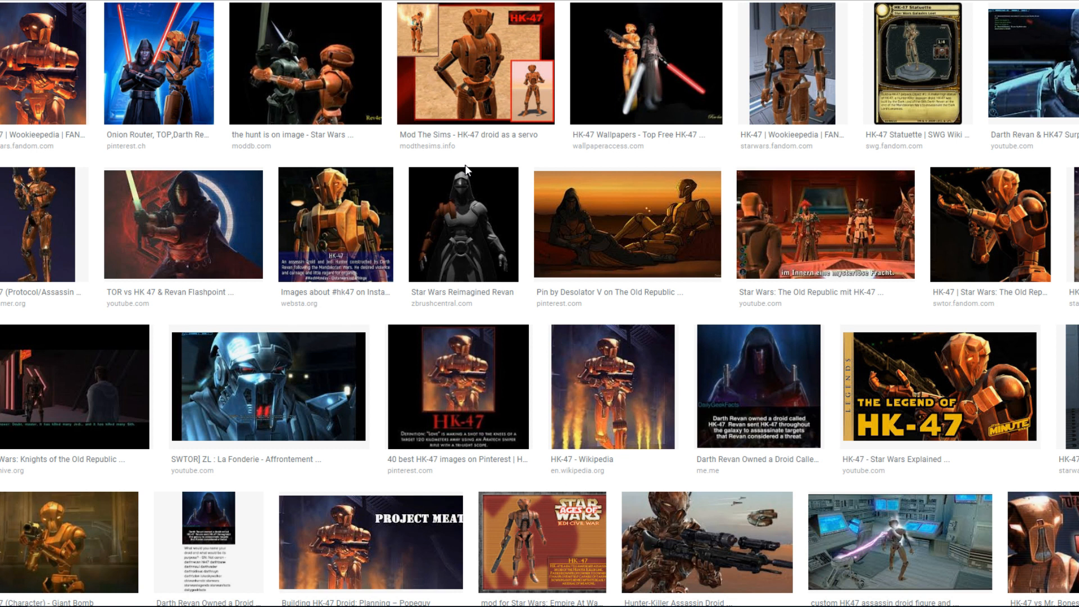
pyautogui.moveTo(467, 170)
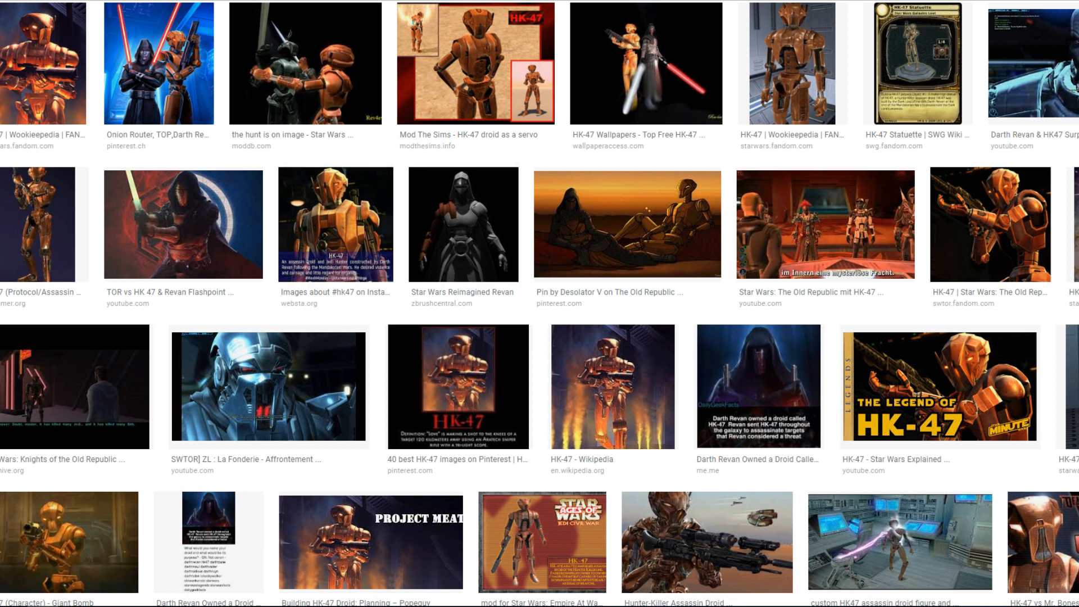